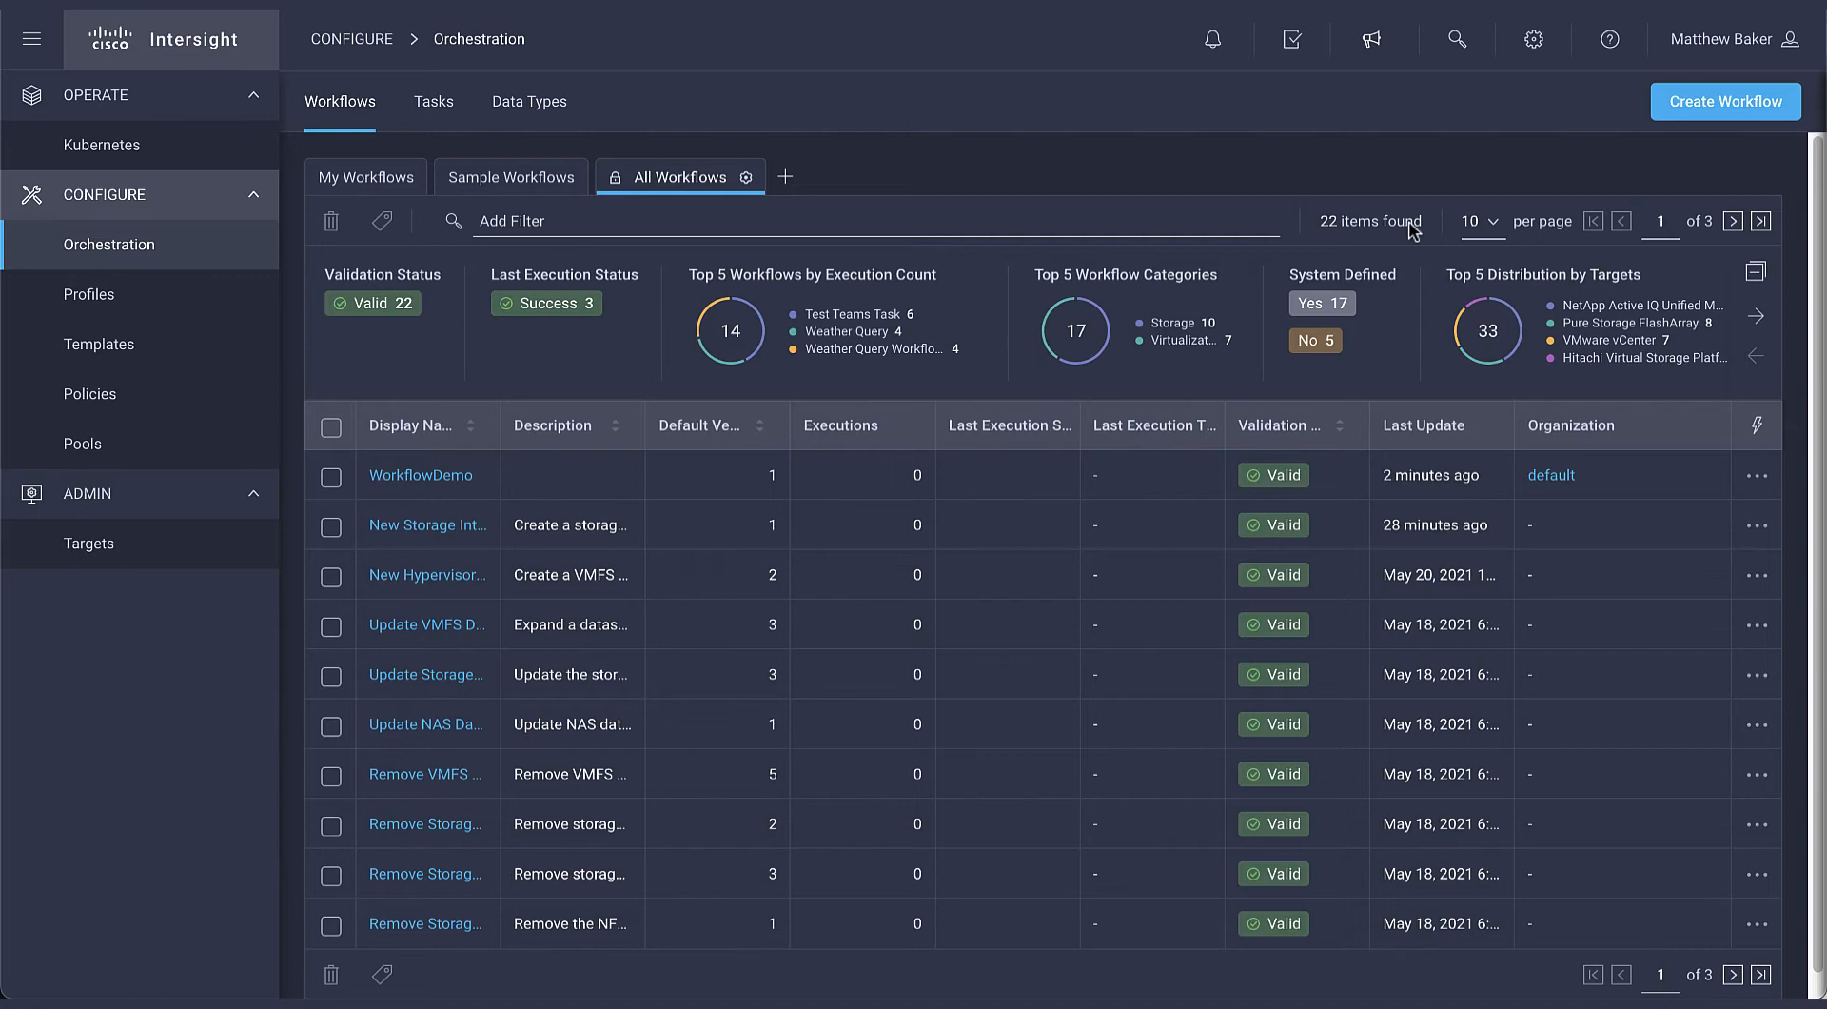
{"action": "mouse_move", "coordinate": [470, 189]}
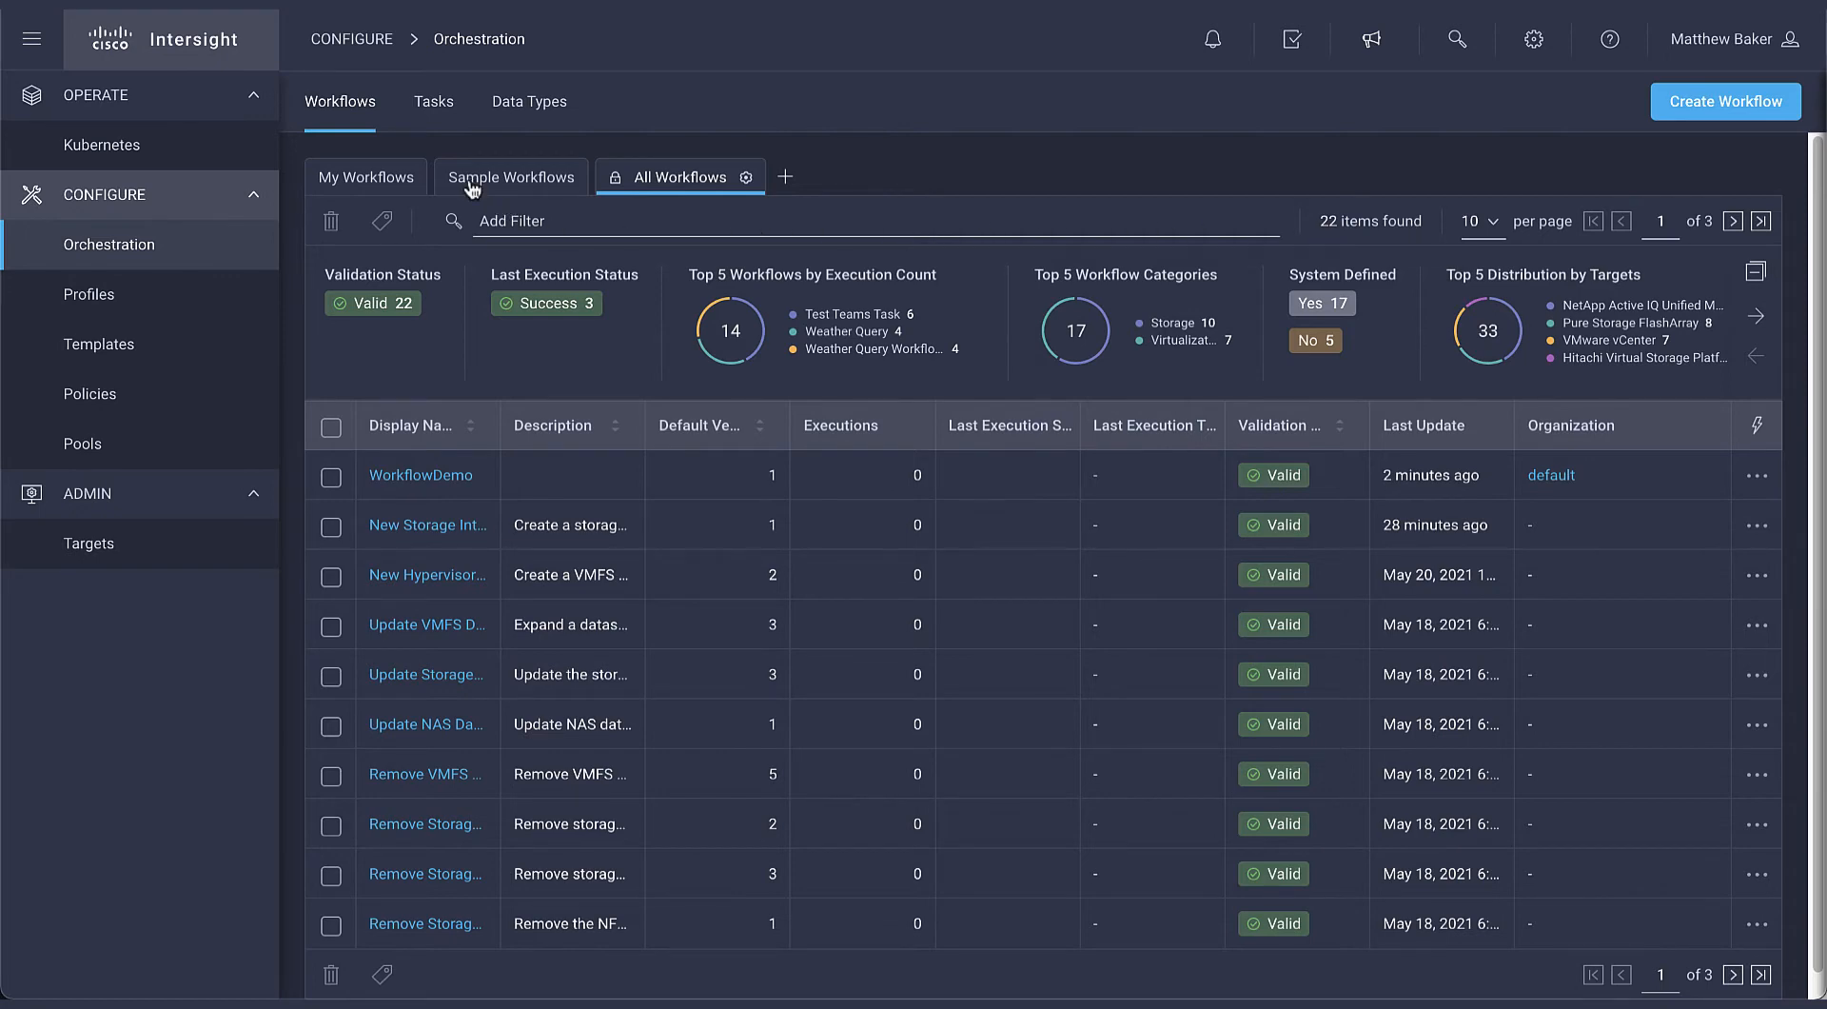
Switch from Sample Workflows to My Workflows, listing the five user-defined workflows.
{"action": "left_click", "coordinate": [510, 176]}
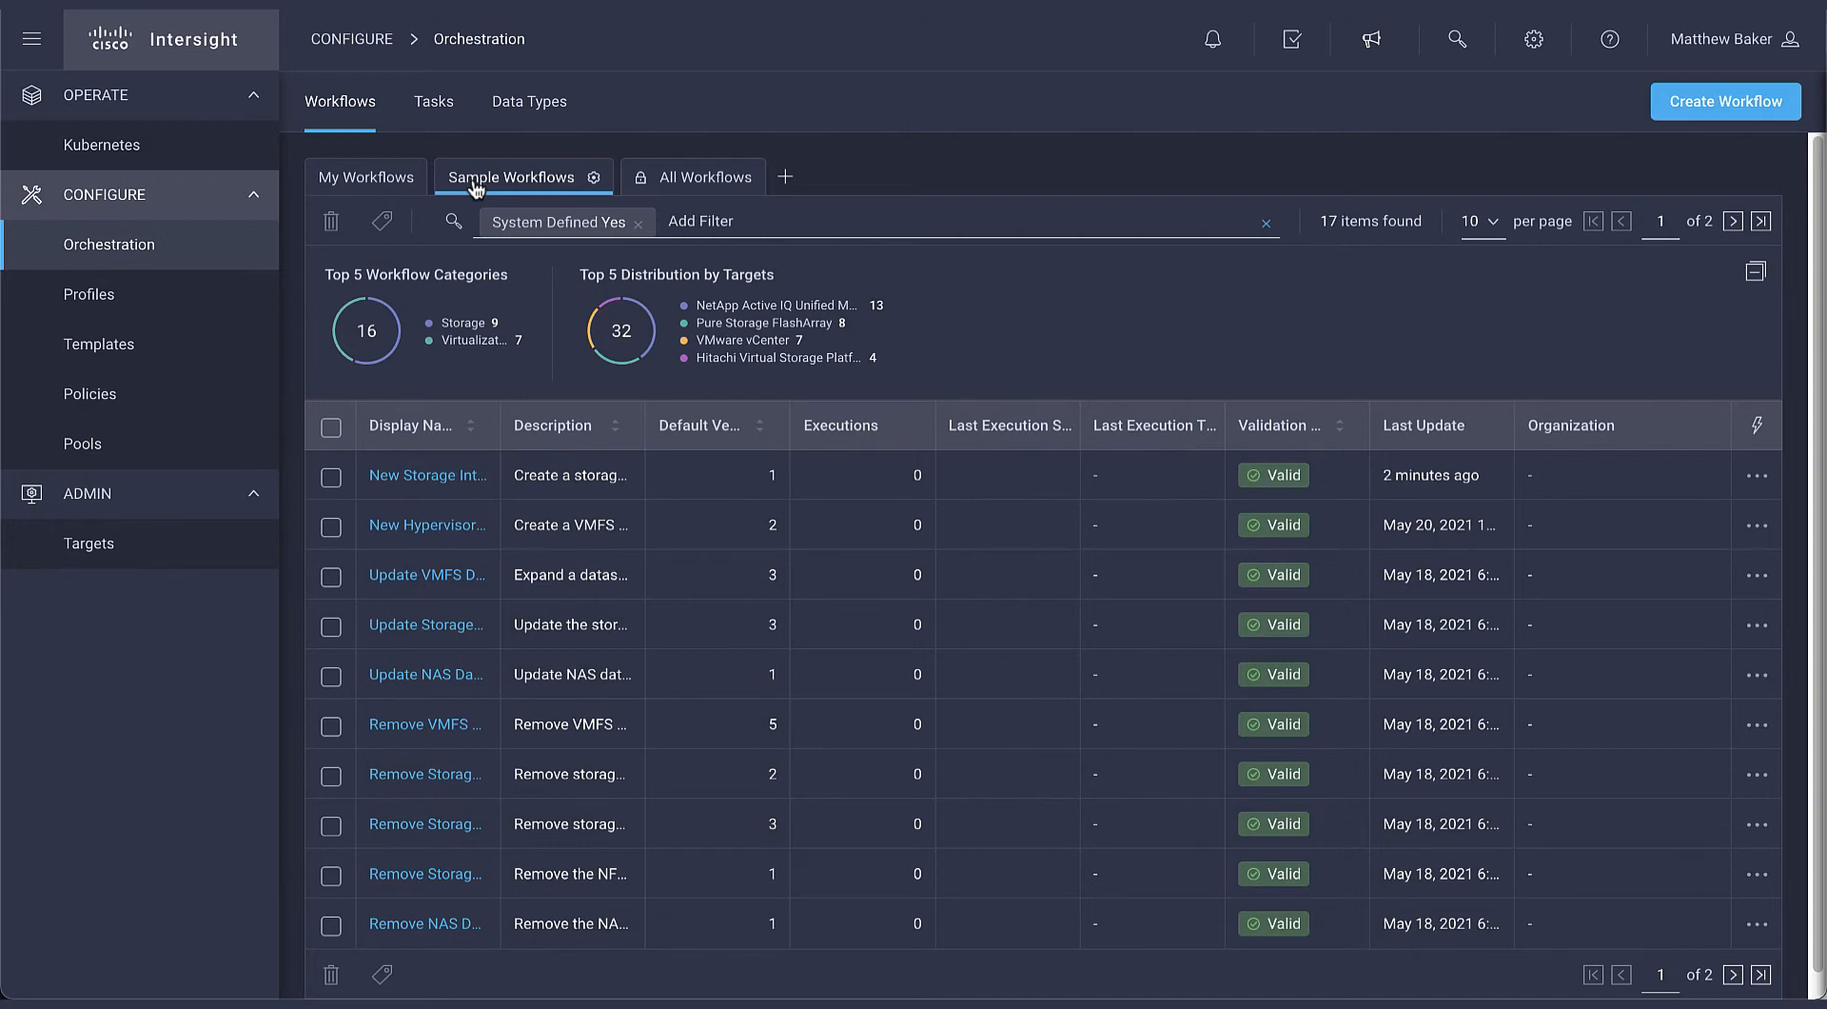
{"action": "left_click", "coordinate": [366, 177]}
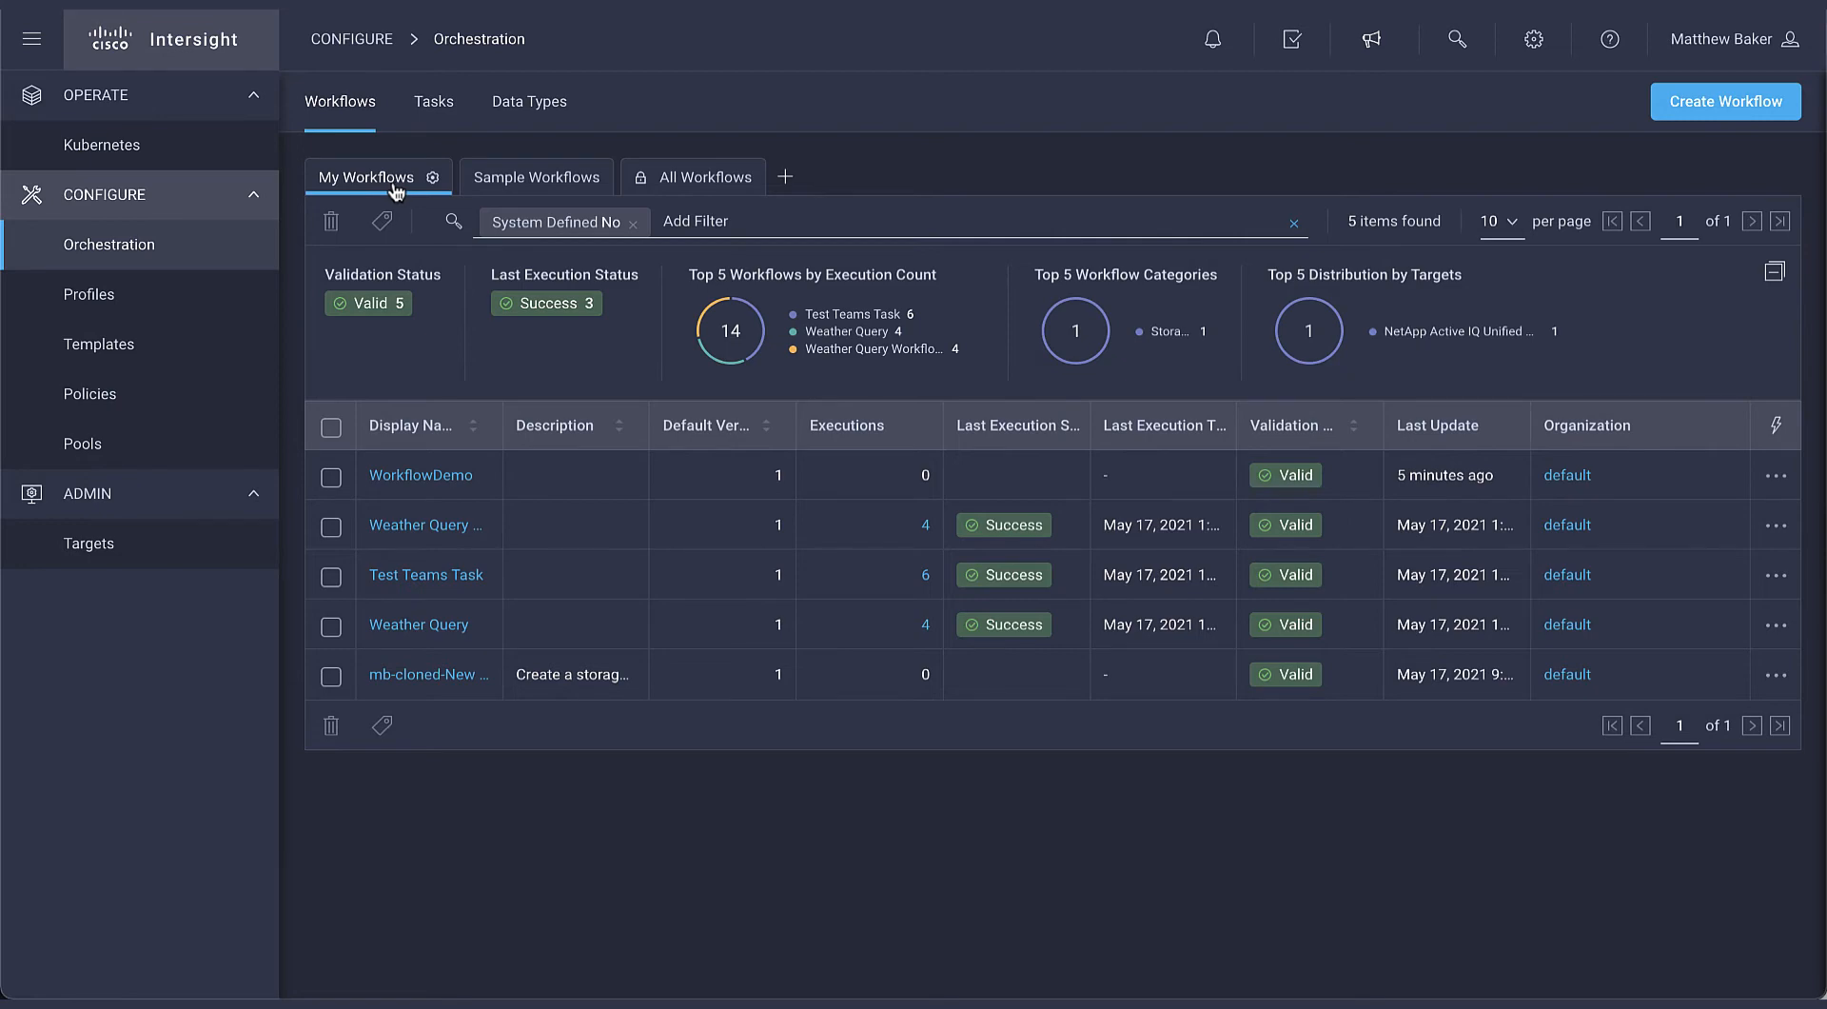
{"action": "mouse_move", "coordinate": [786, 194]}
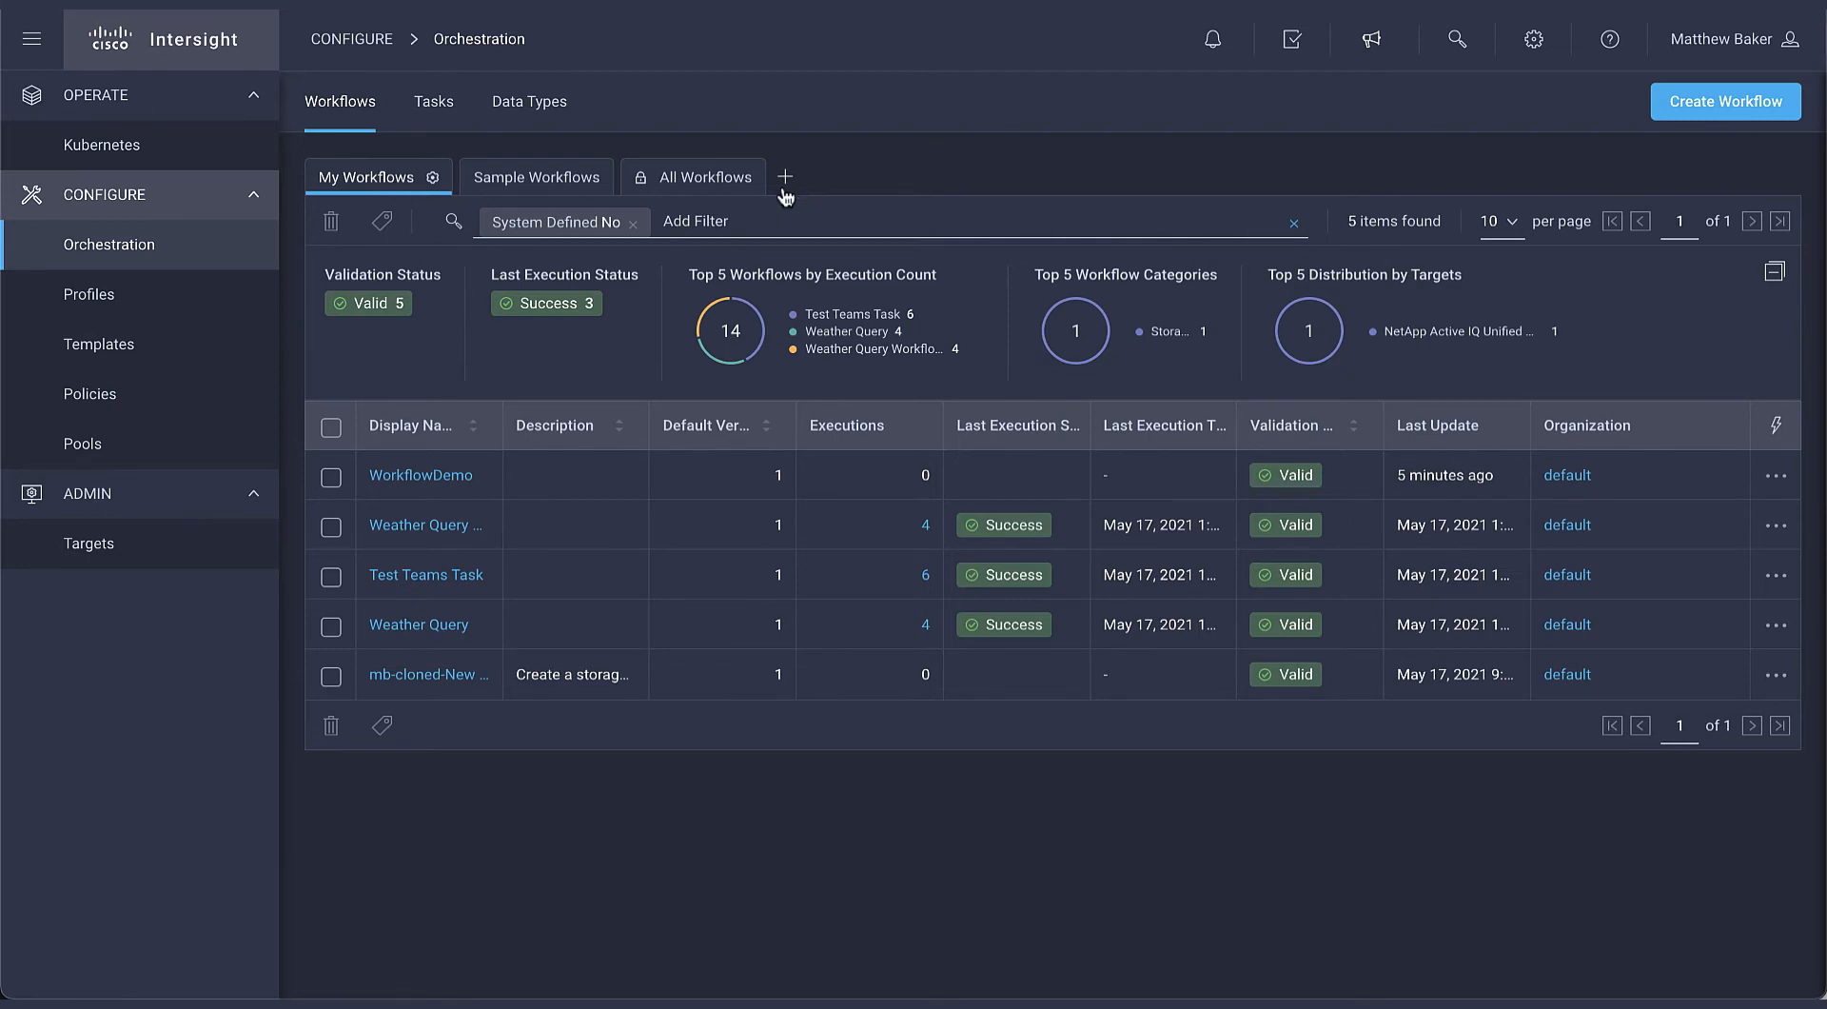
Start a new custom view named DemoView without the Default Version and Executions columns.
{"action": "left_click", "coordinate": [784, 177]}
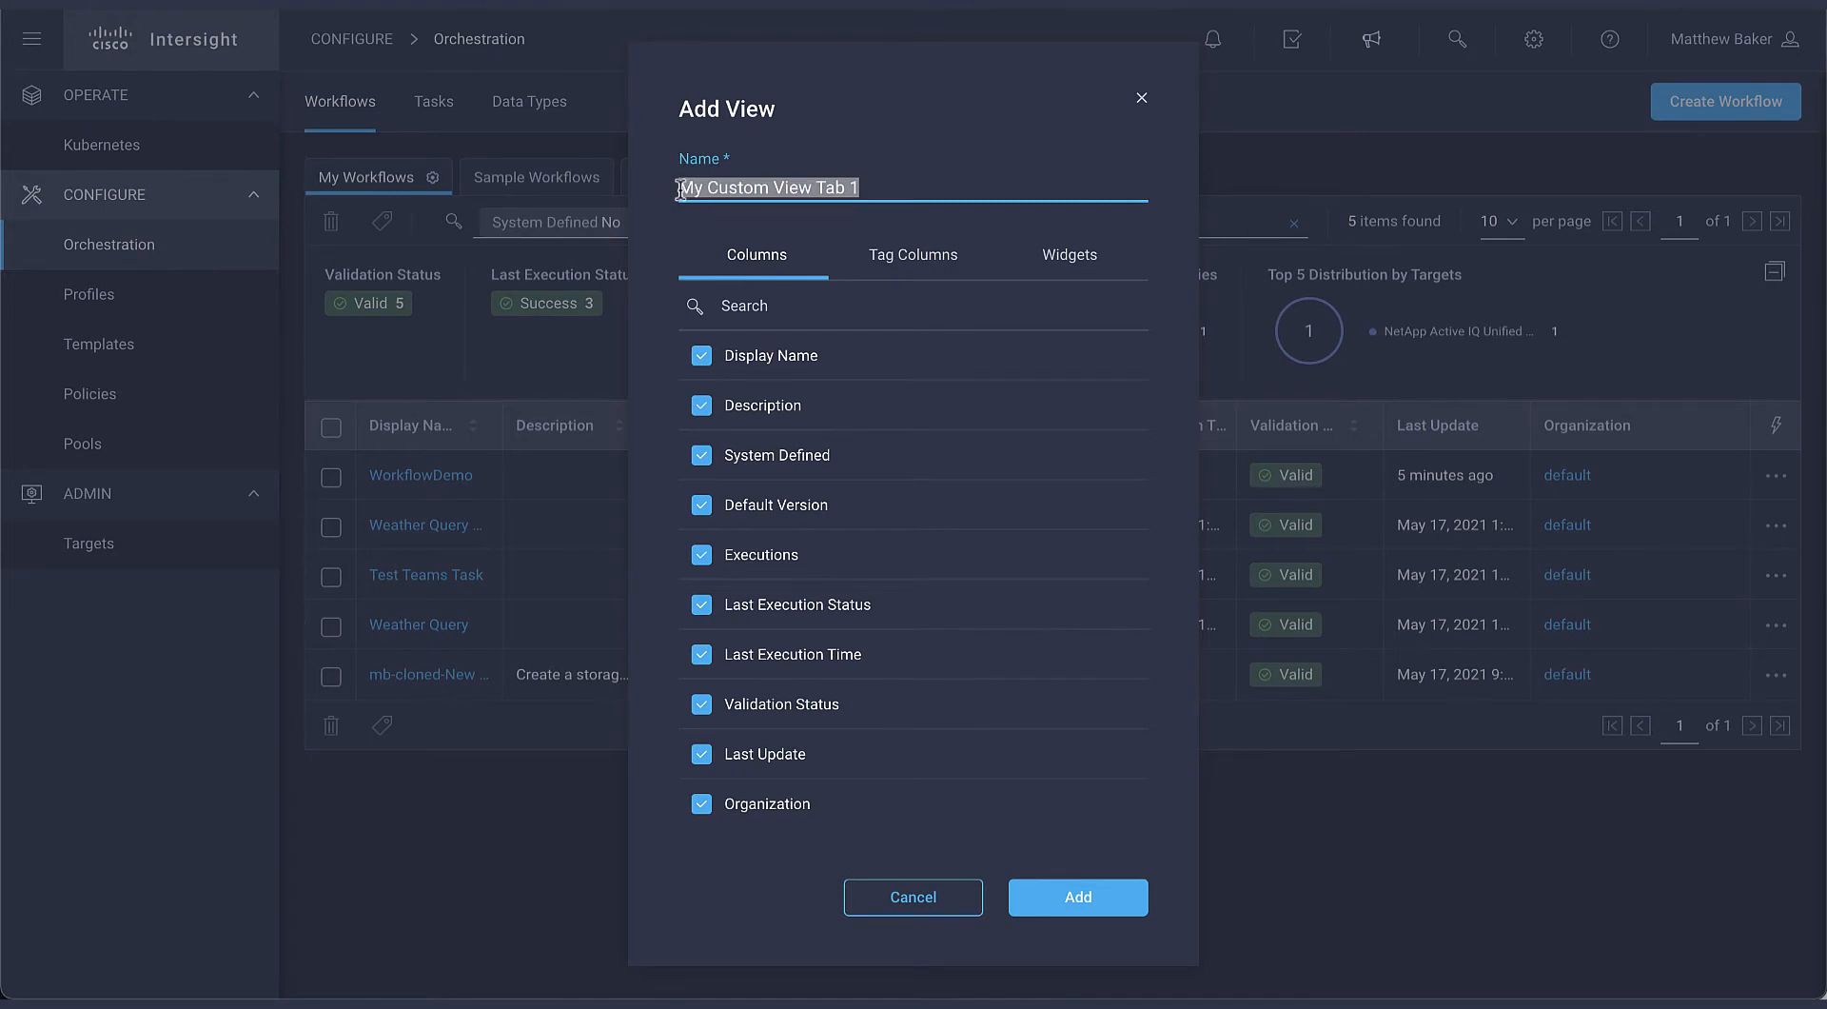
{"action": "type", "text": "DemoV"}
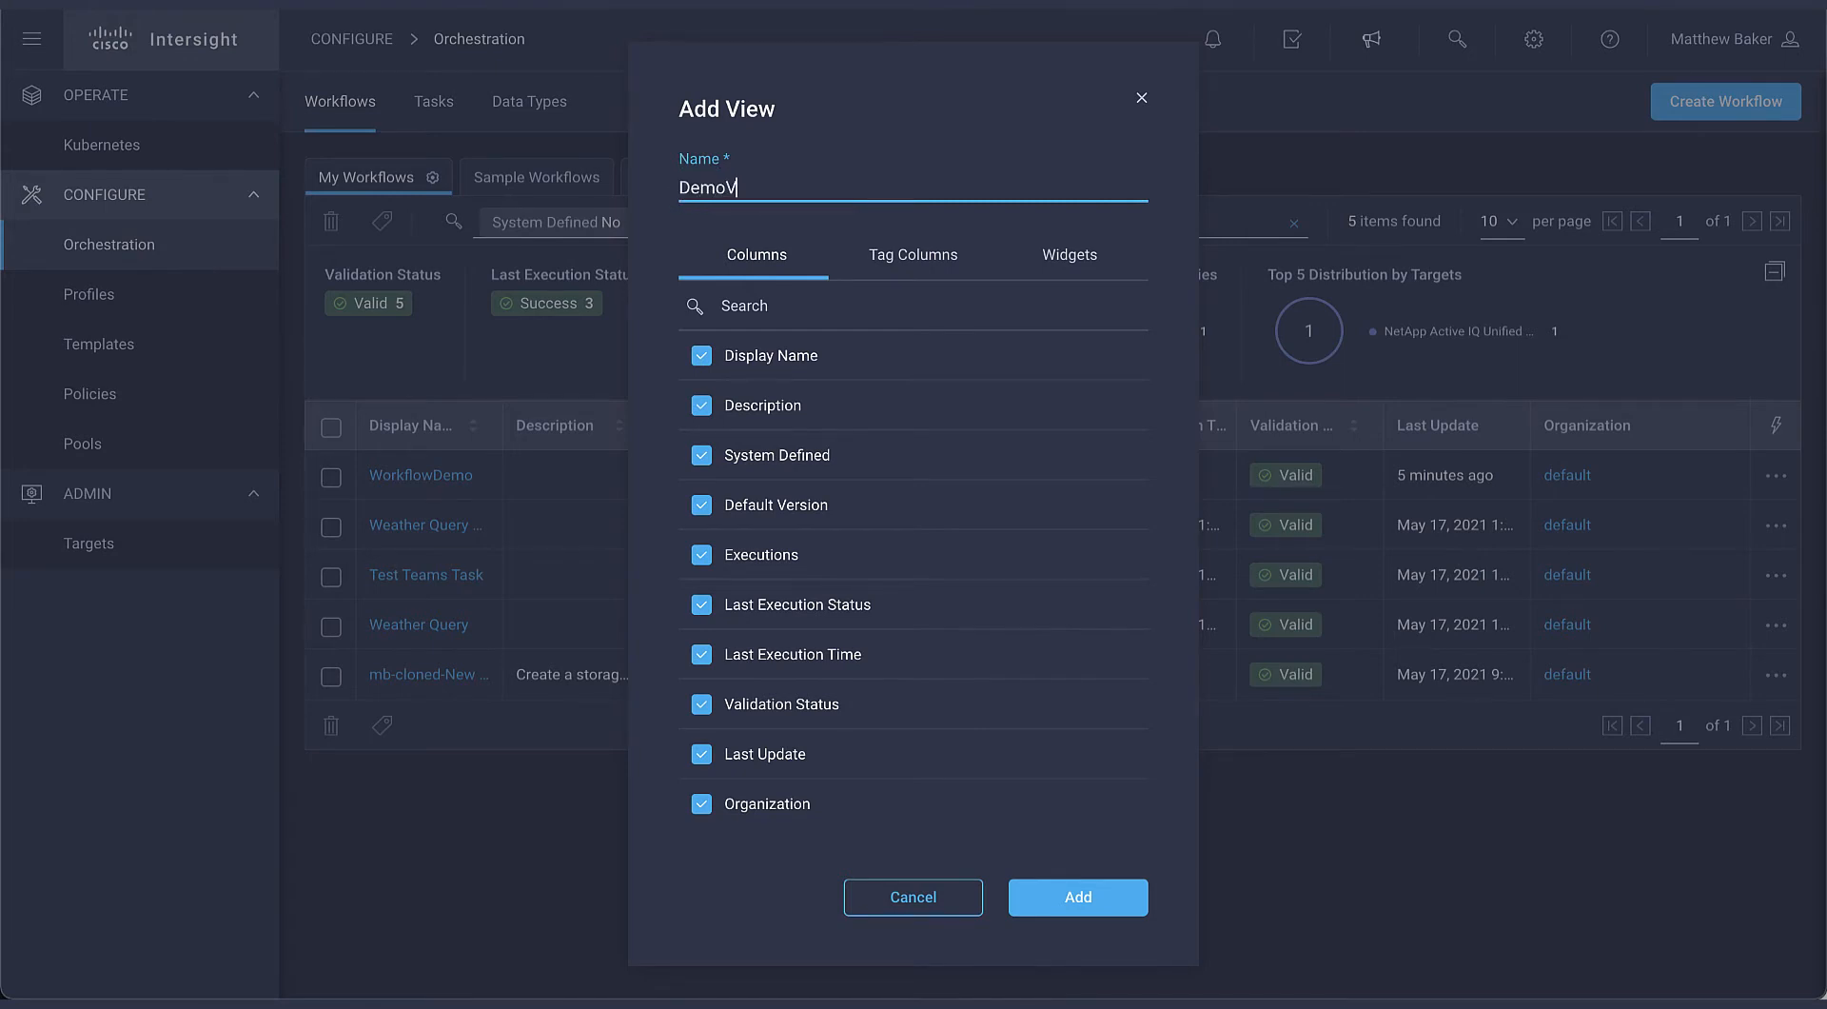
{"action": "type", "text": "iew"}
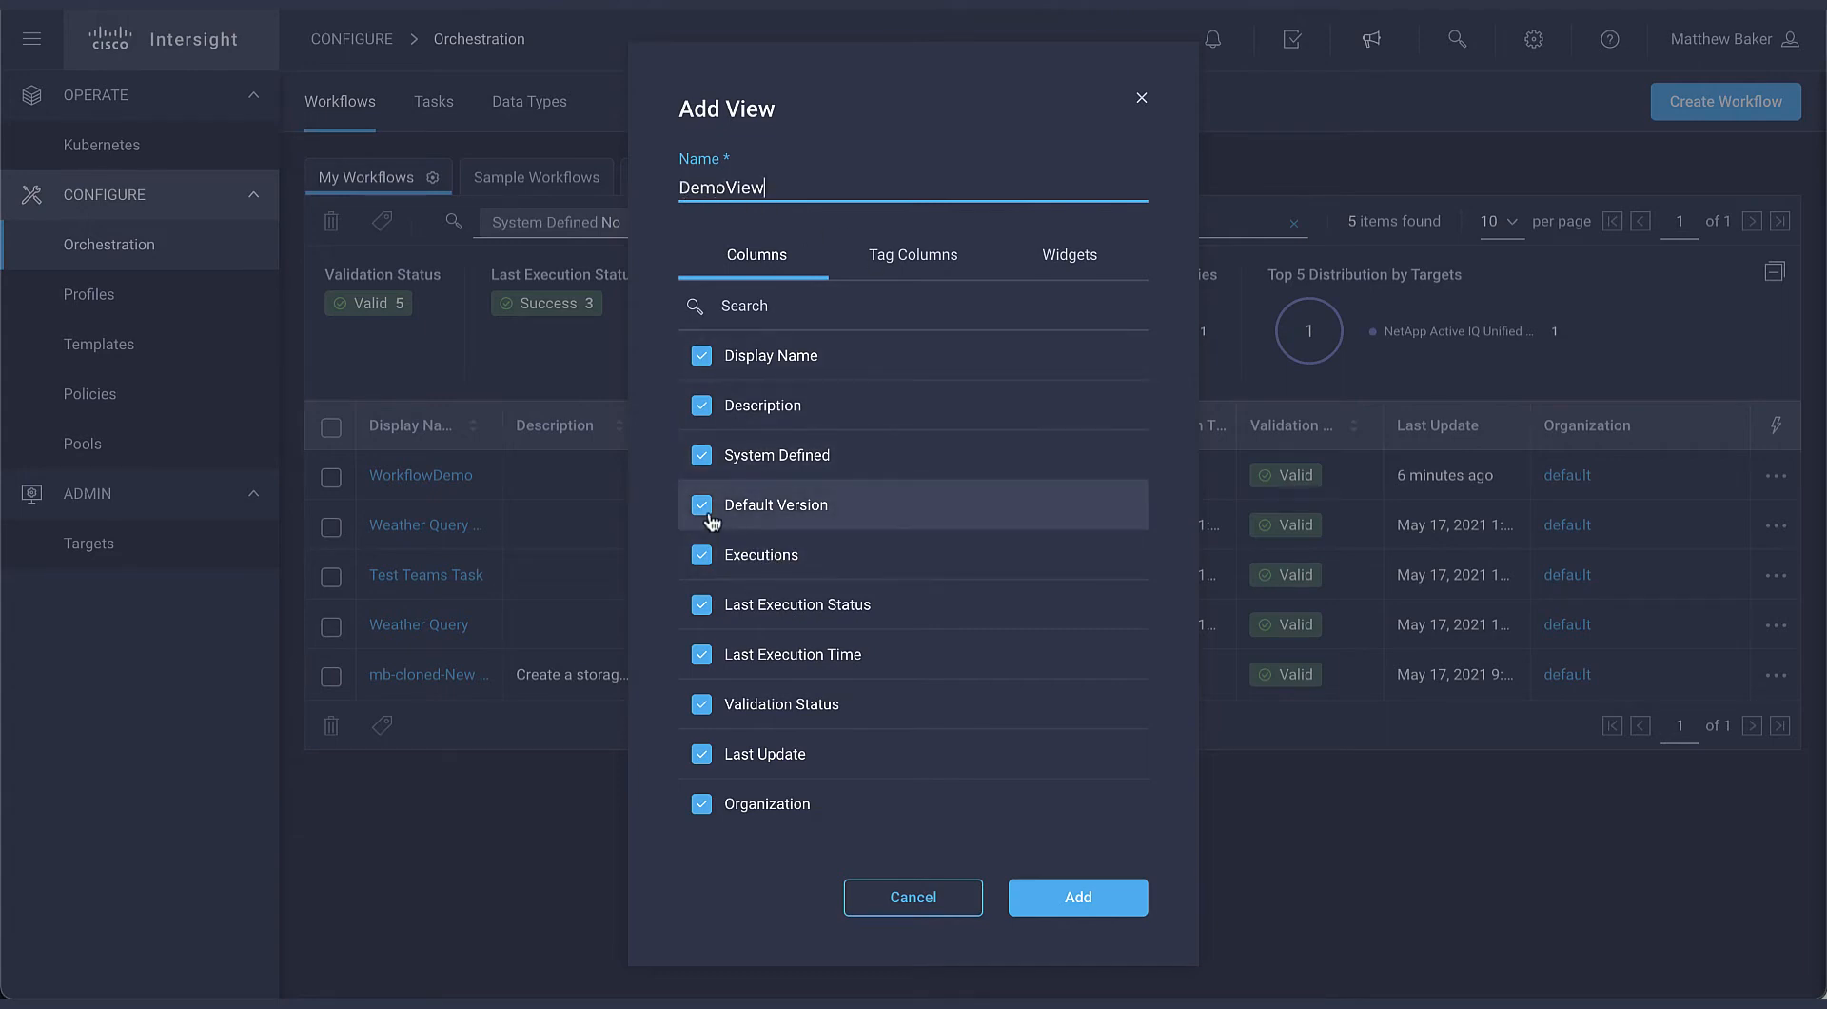
{"action": "left_click", "coordinate": [700, 505]}
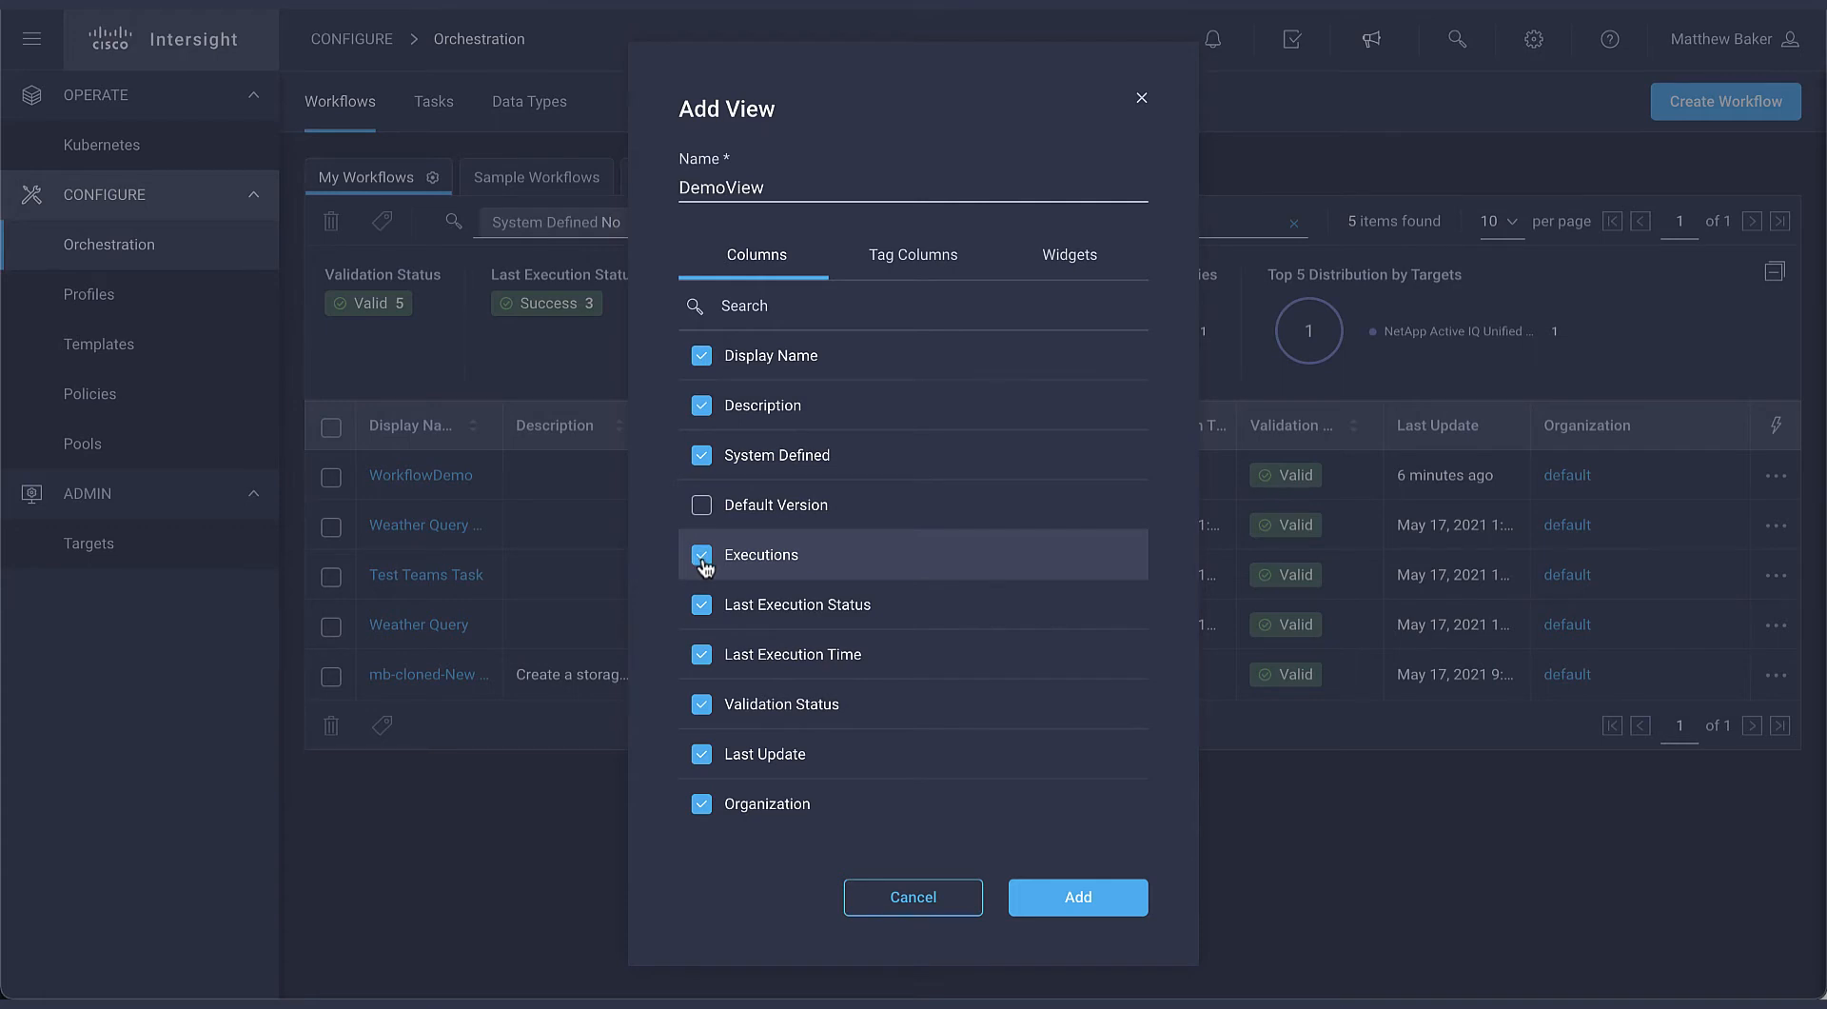
{"action": "left_click", "coordinate": [912, 253]}
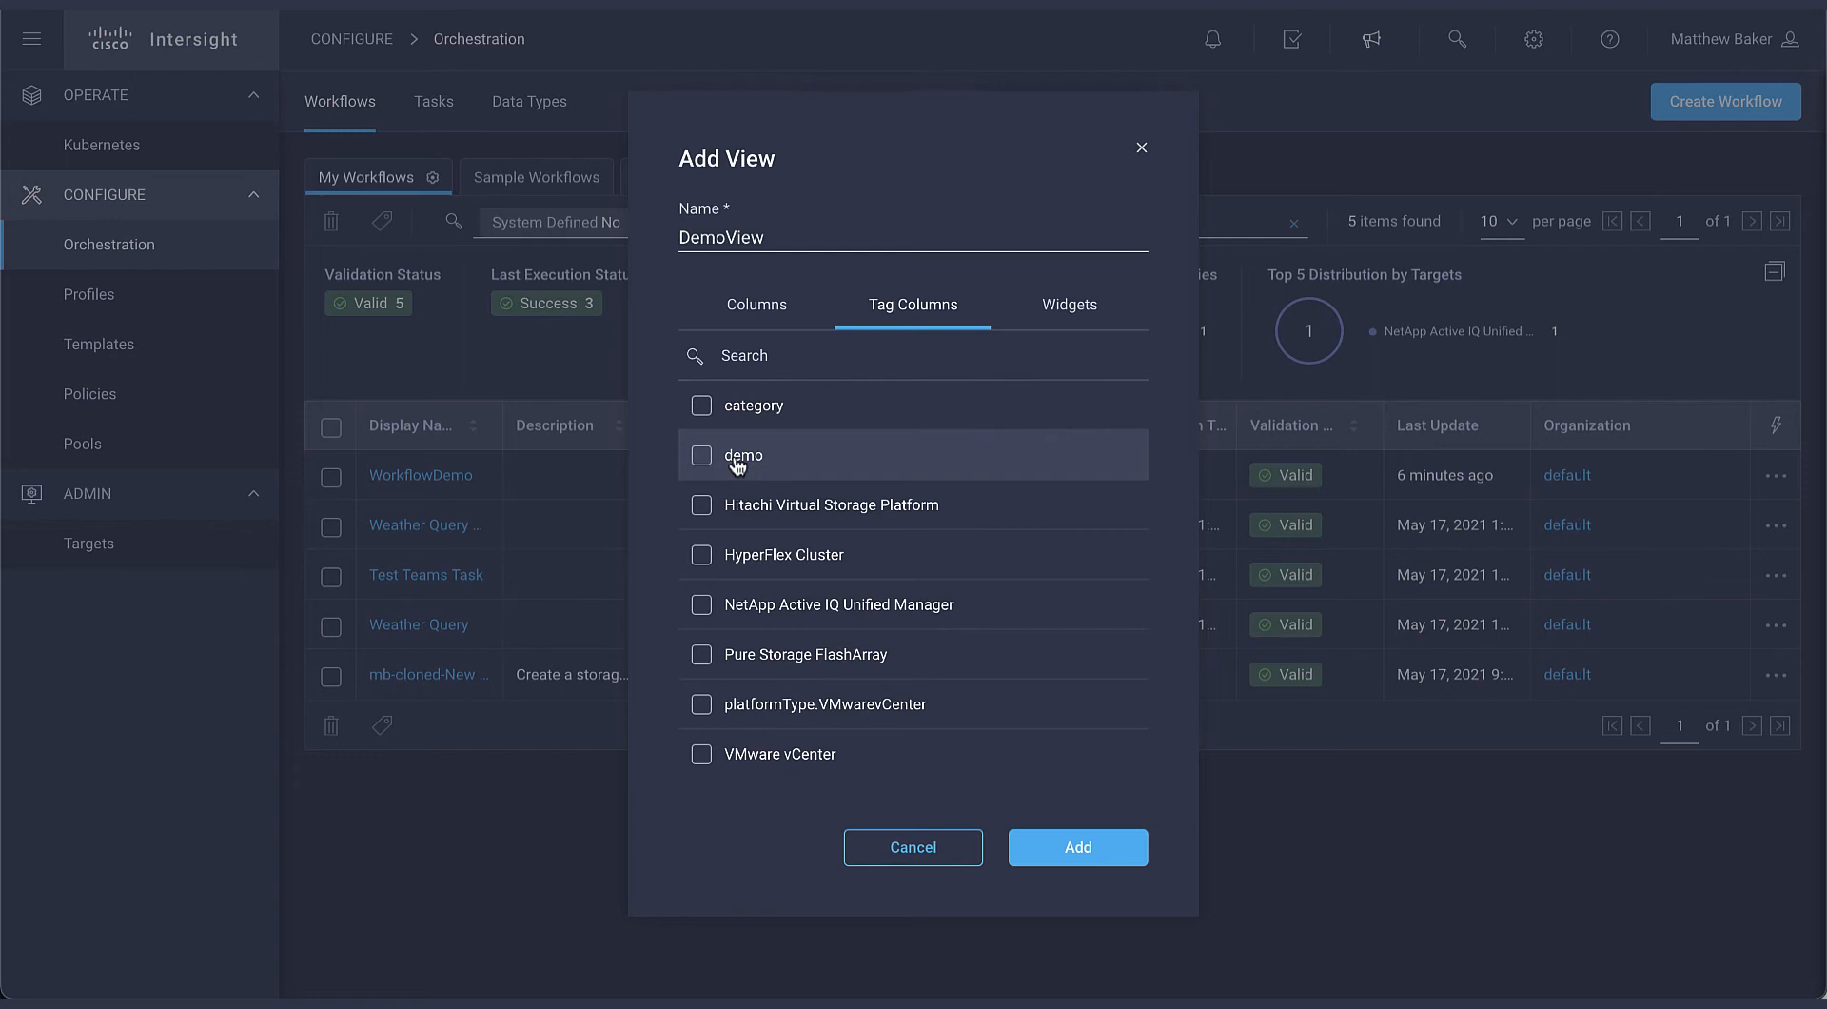
Add the demo tag column, drop the Top 5 Distribution by Targets and System Defined widgets, and create DemoView.
{"action": "left_click", "coordinate": [701, 455]}
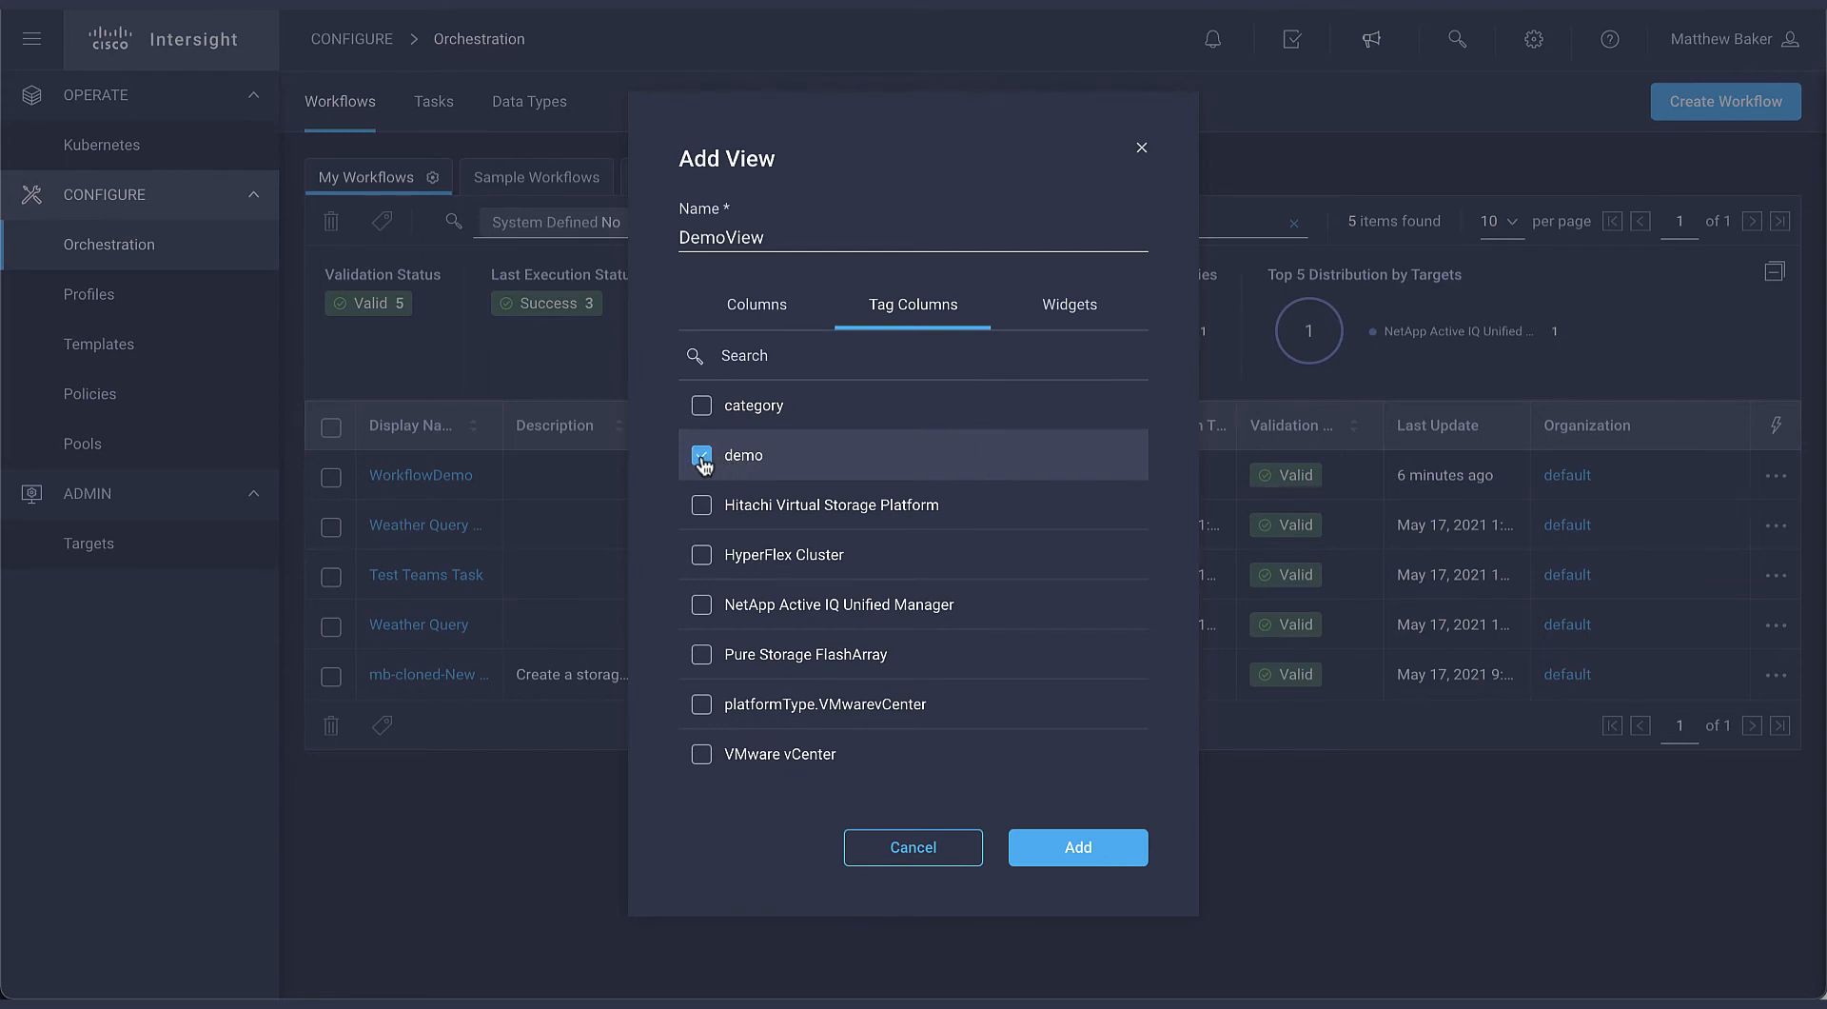
{"action": "left_click", "coordinate": [703, 455]}
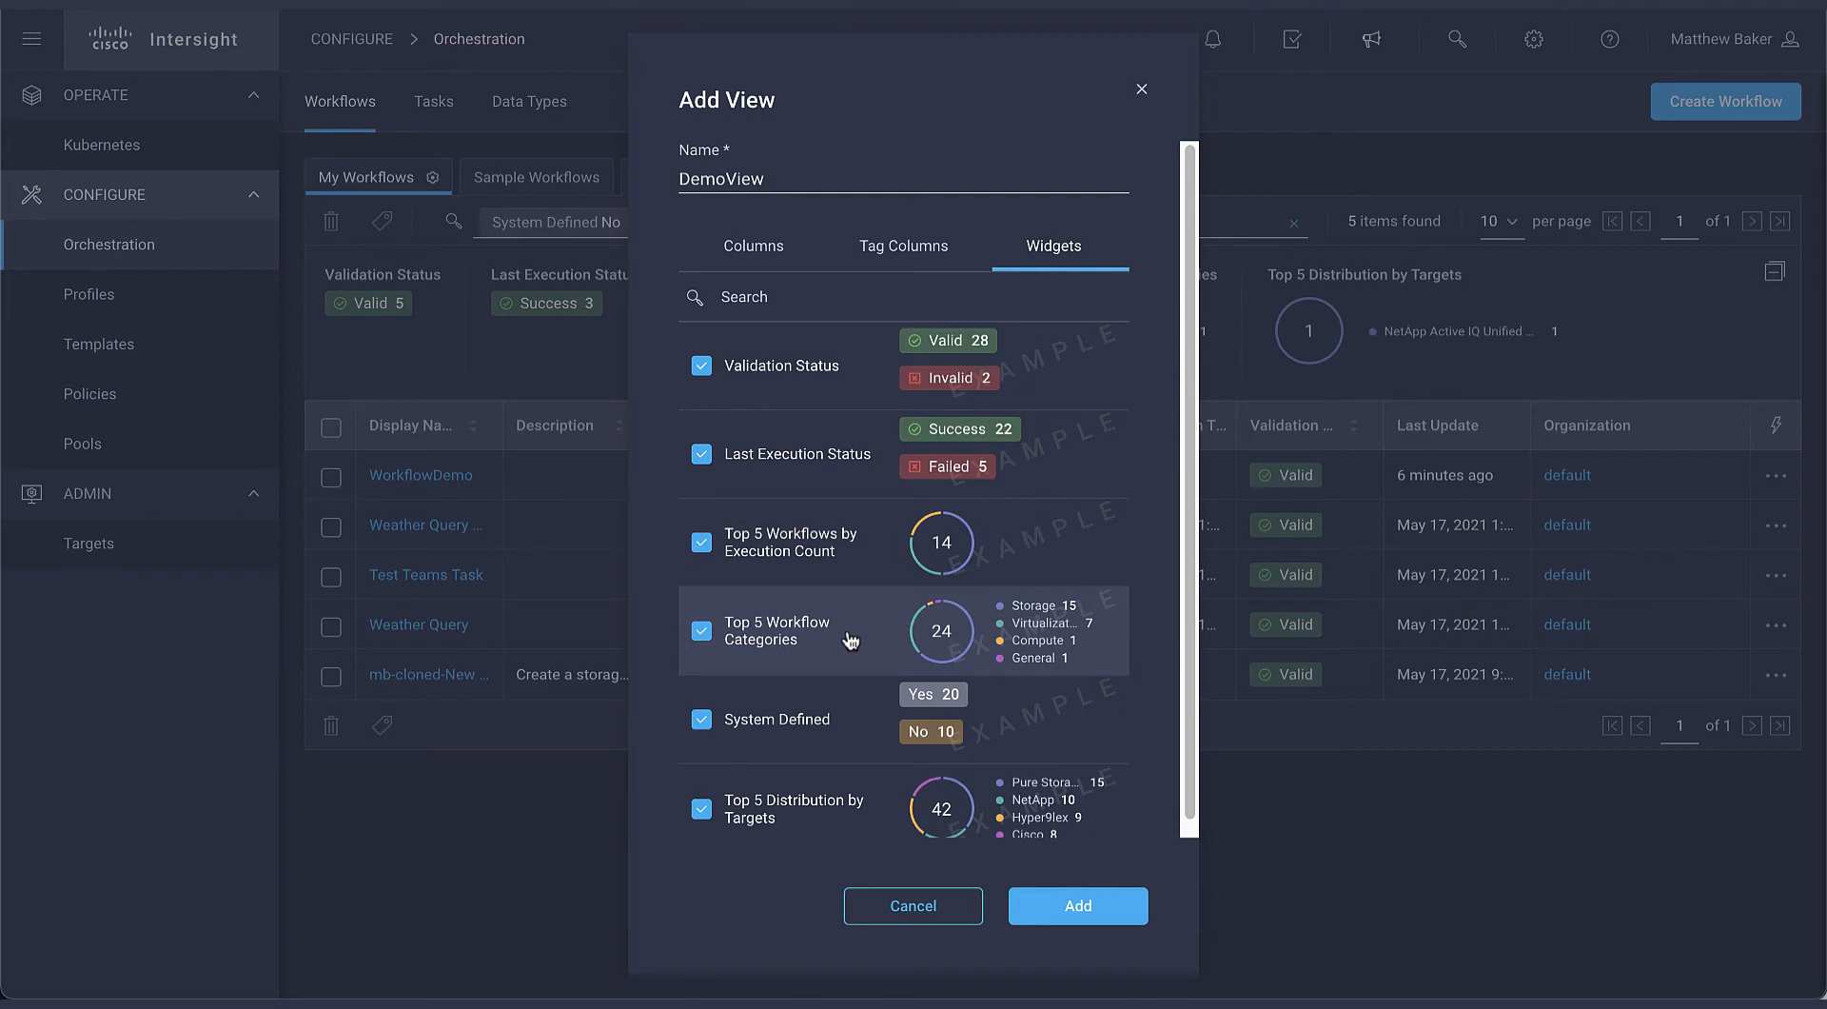
{"action": "mouse_move", "coordinate": [763, 797]}
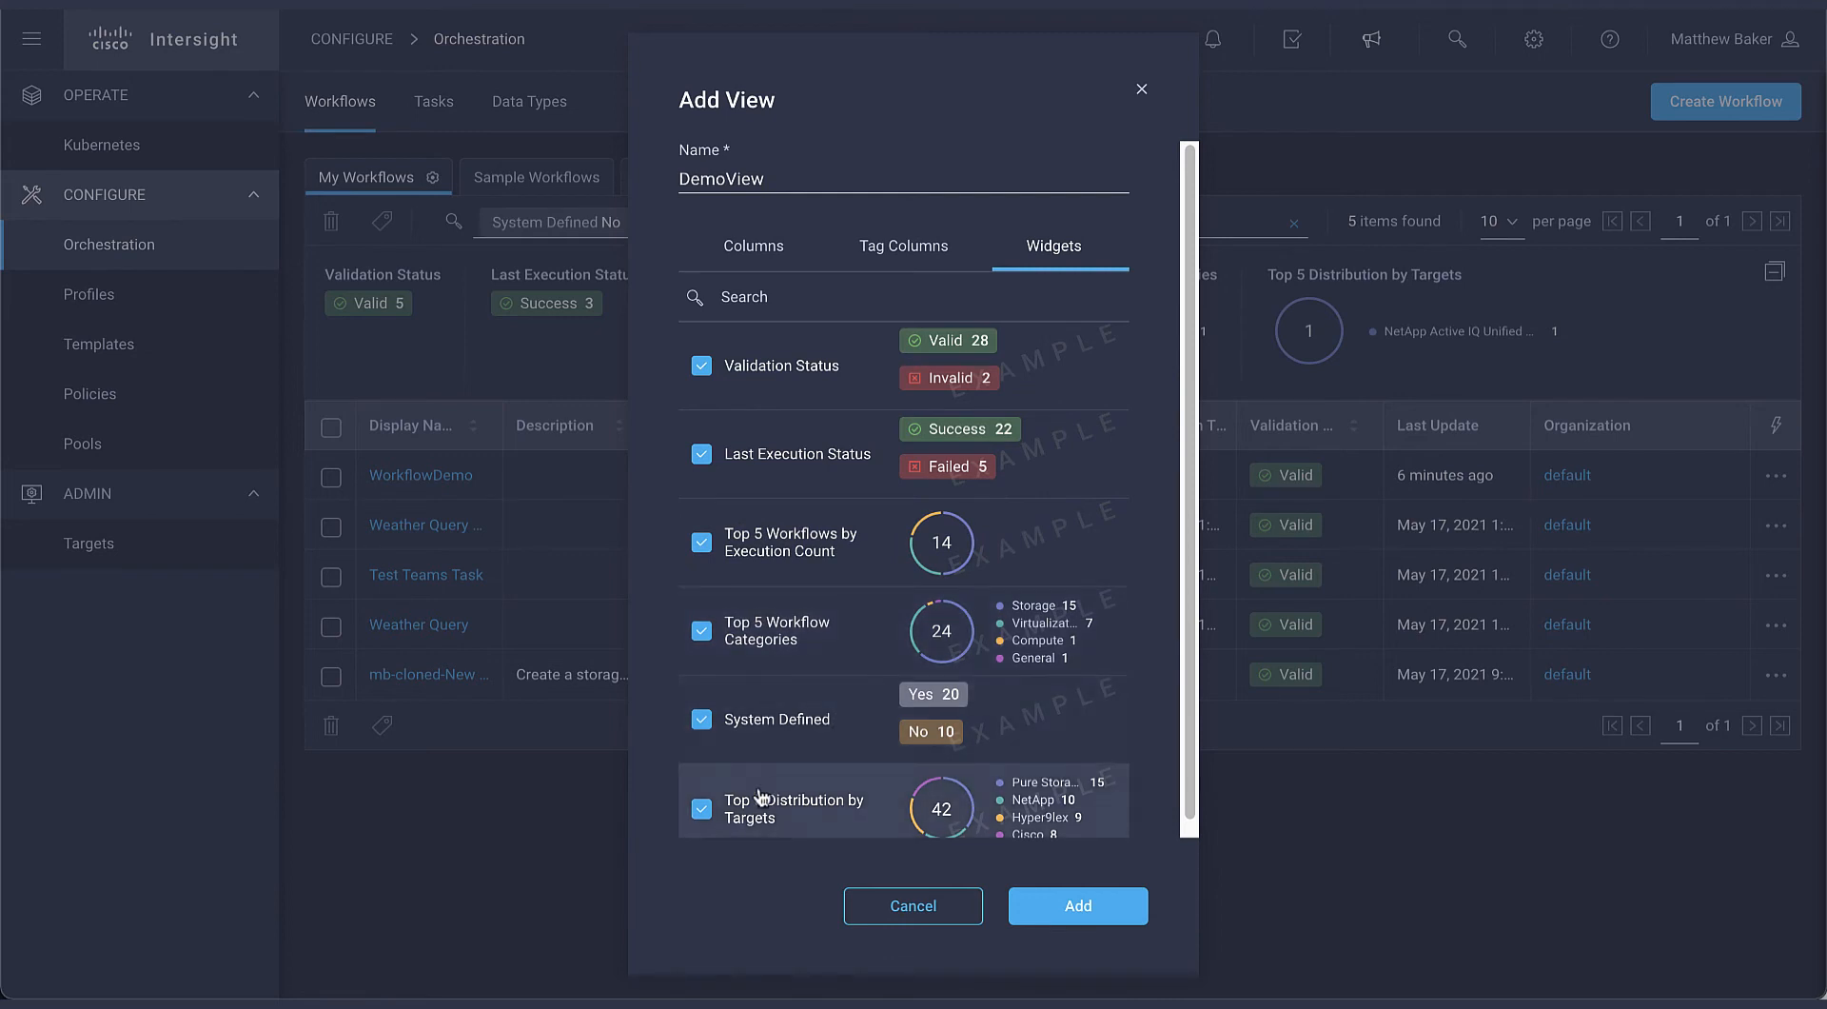
{"action": "left_click", "coordinate": [701, 809]}
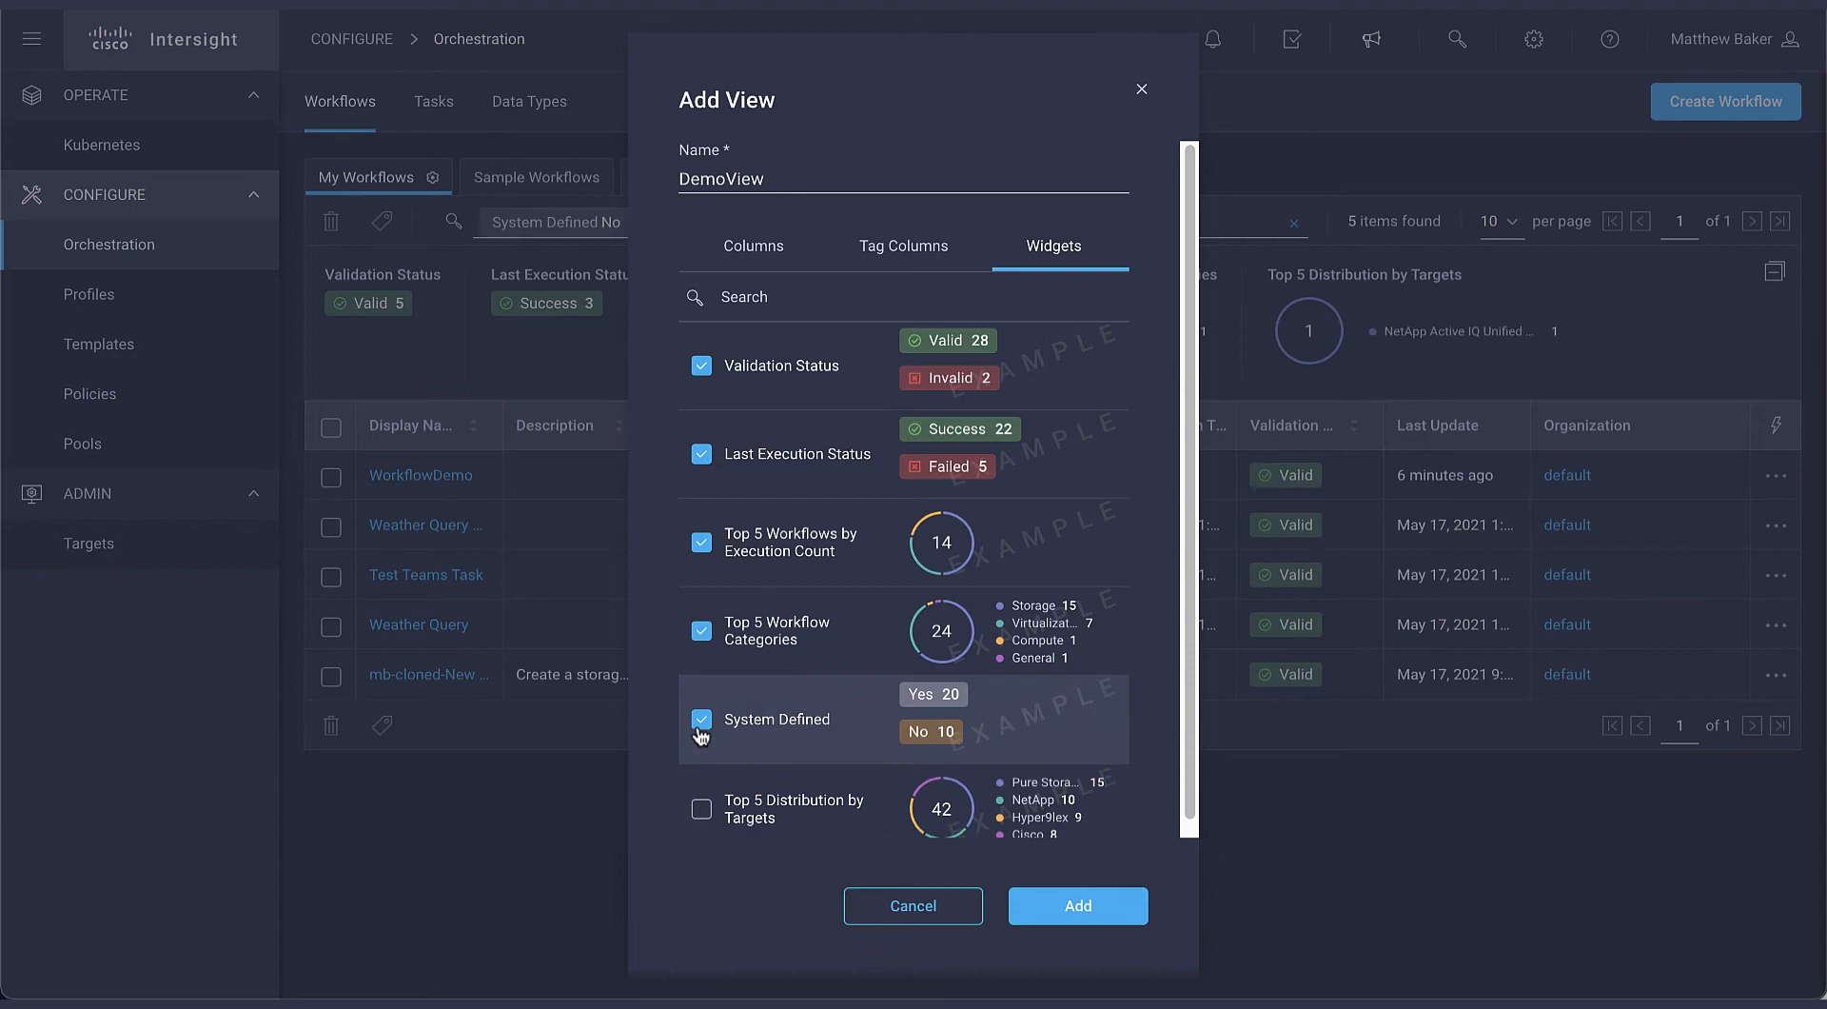
{"action": "left_click", "coordinate": [703, 719]}
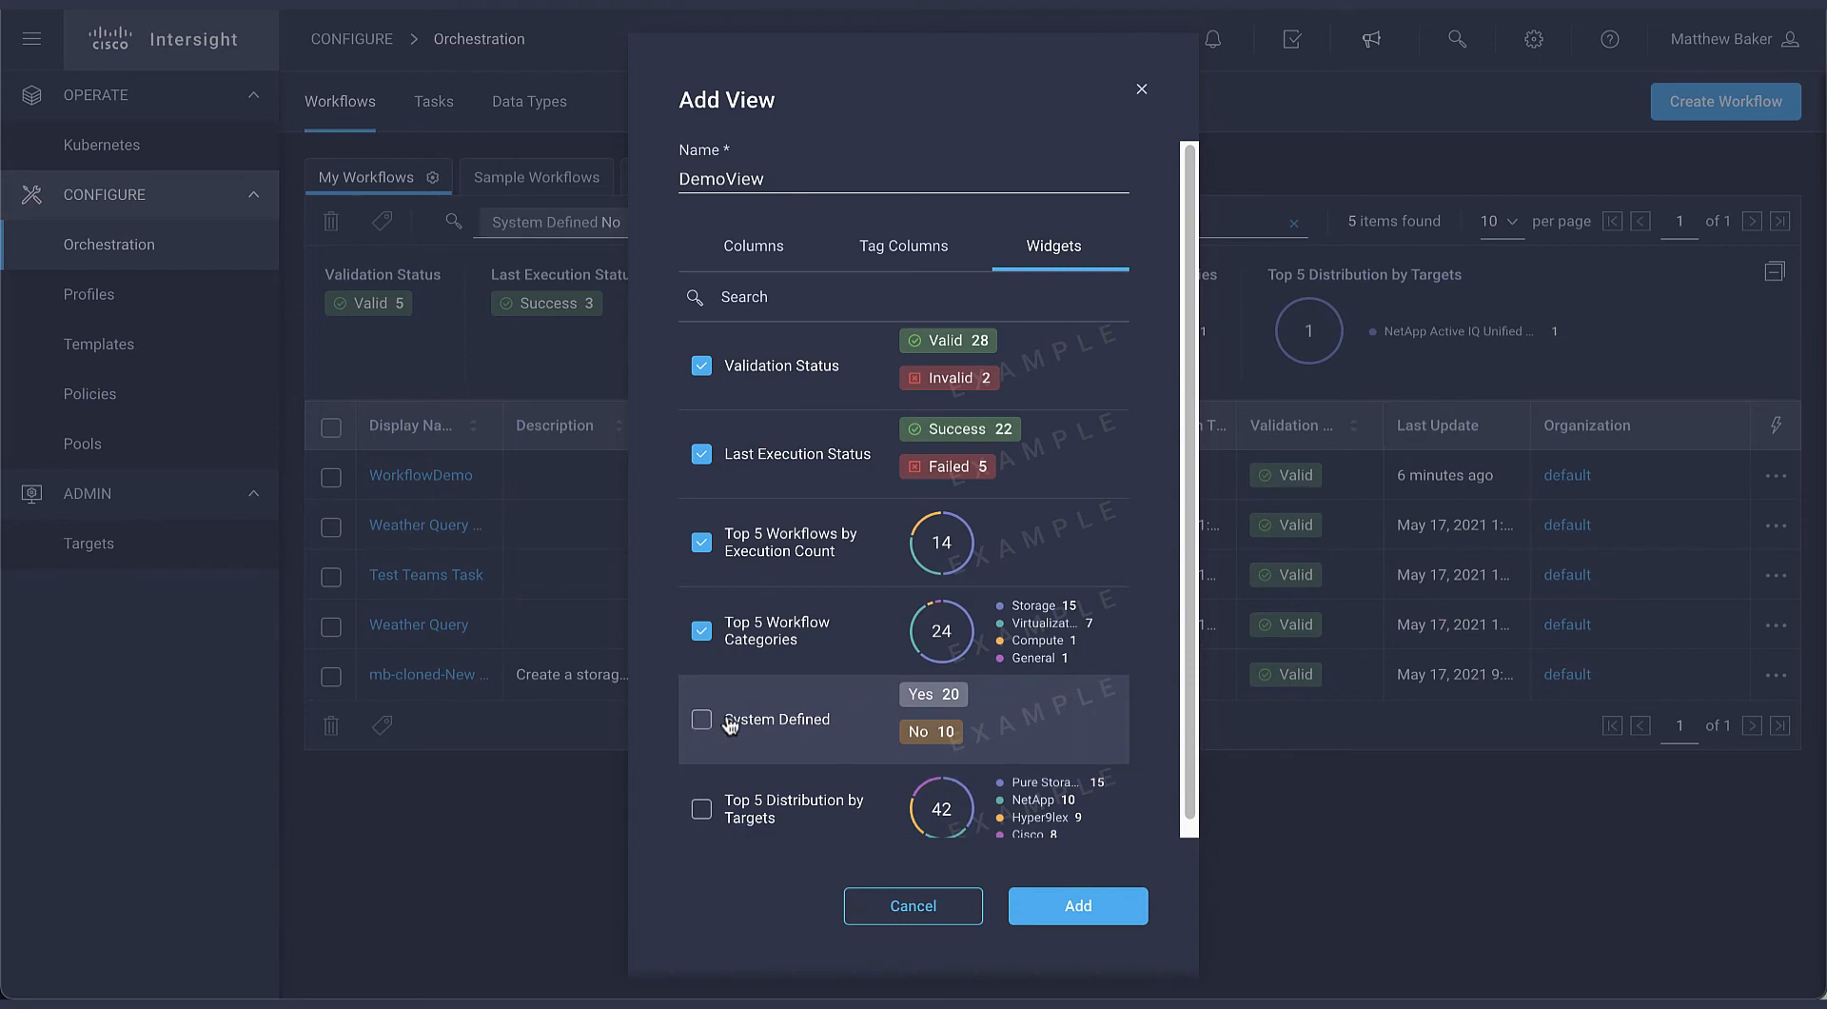
{"action": "left_click", "coordinate": [1075, 906]}
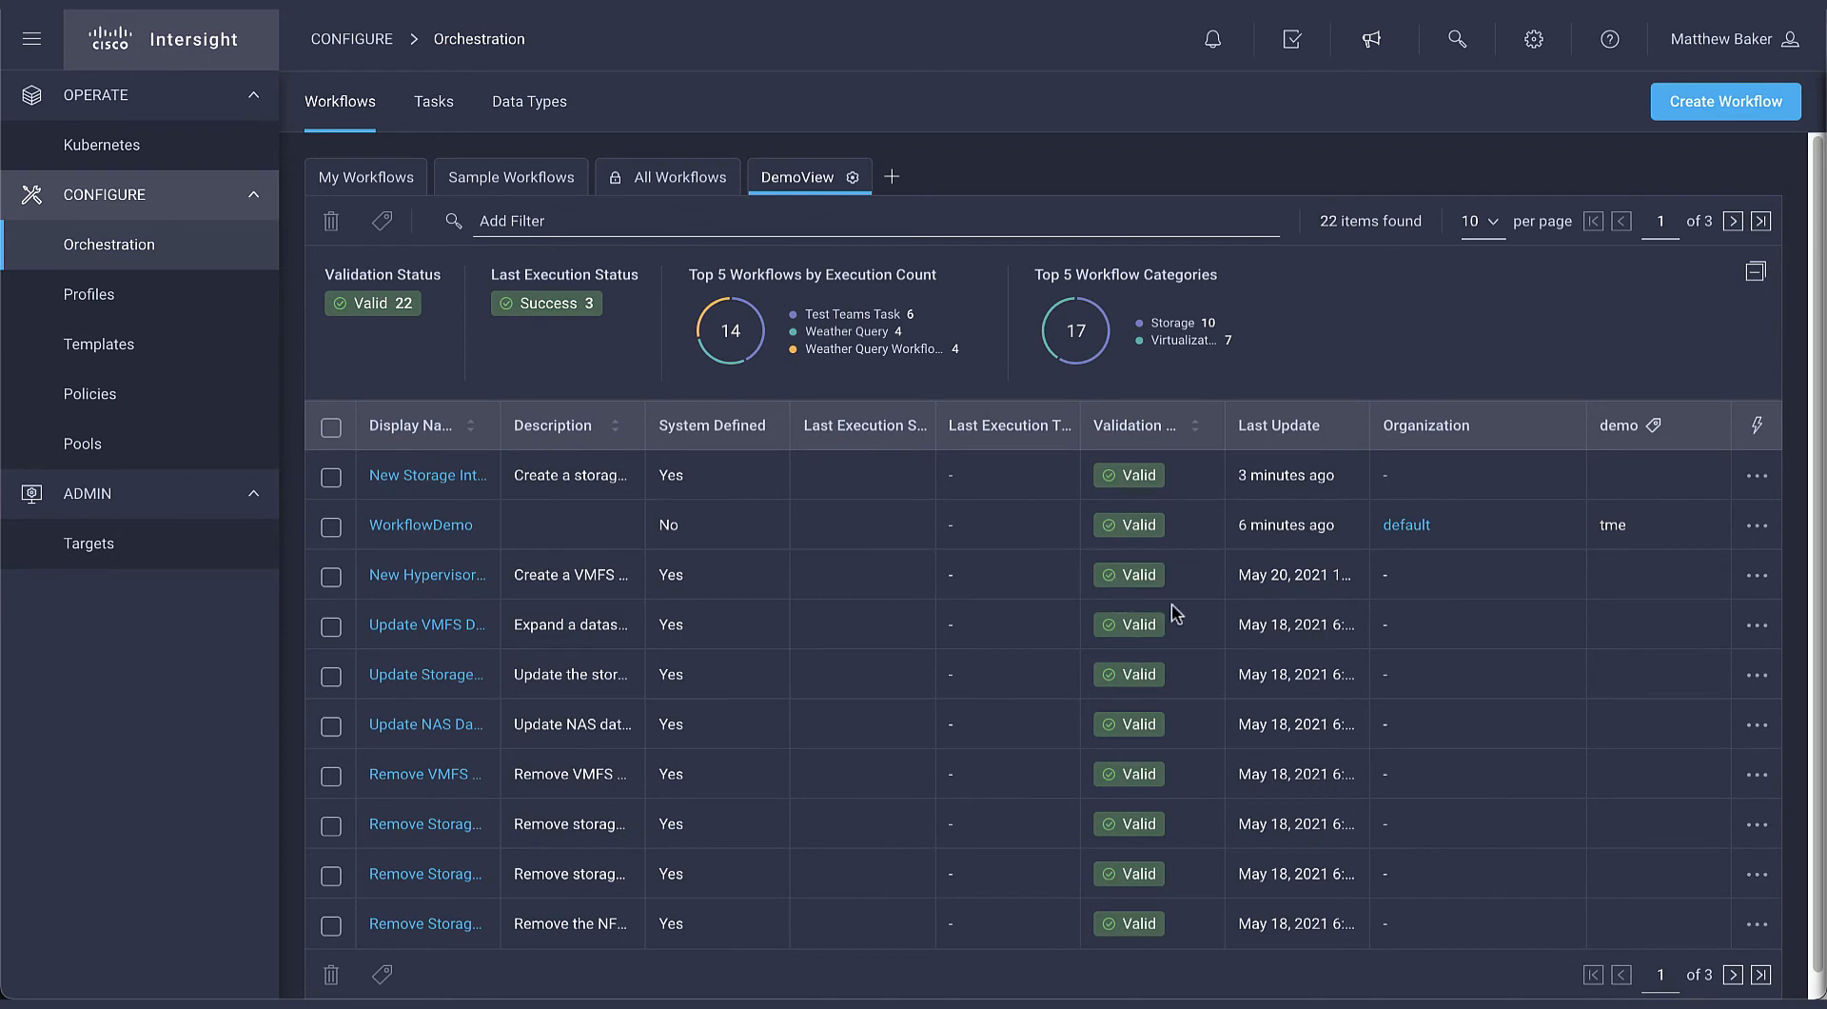
{"action": "mouse_move", "coordinate": [1647, 424]}
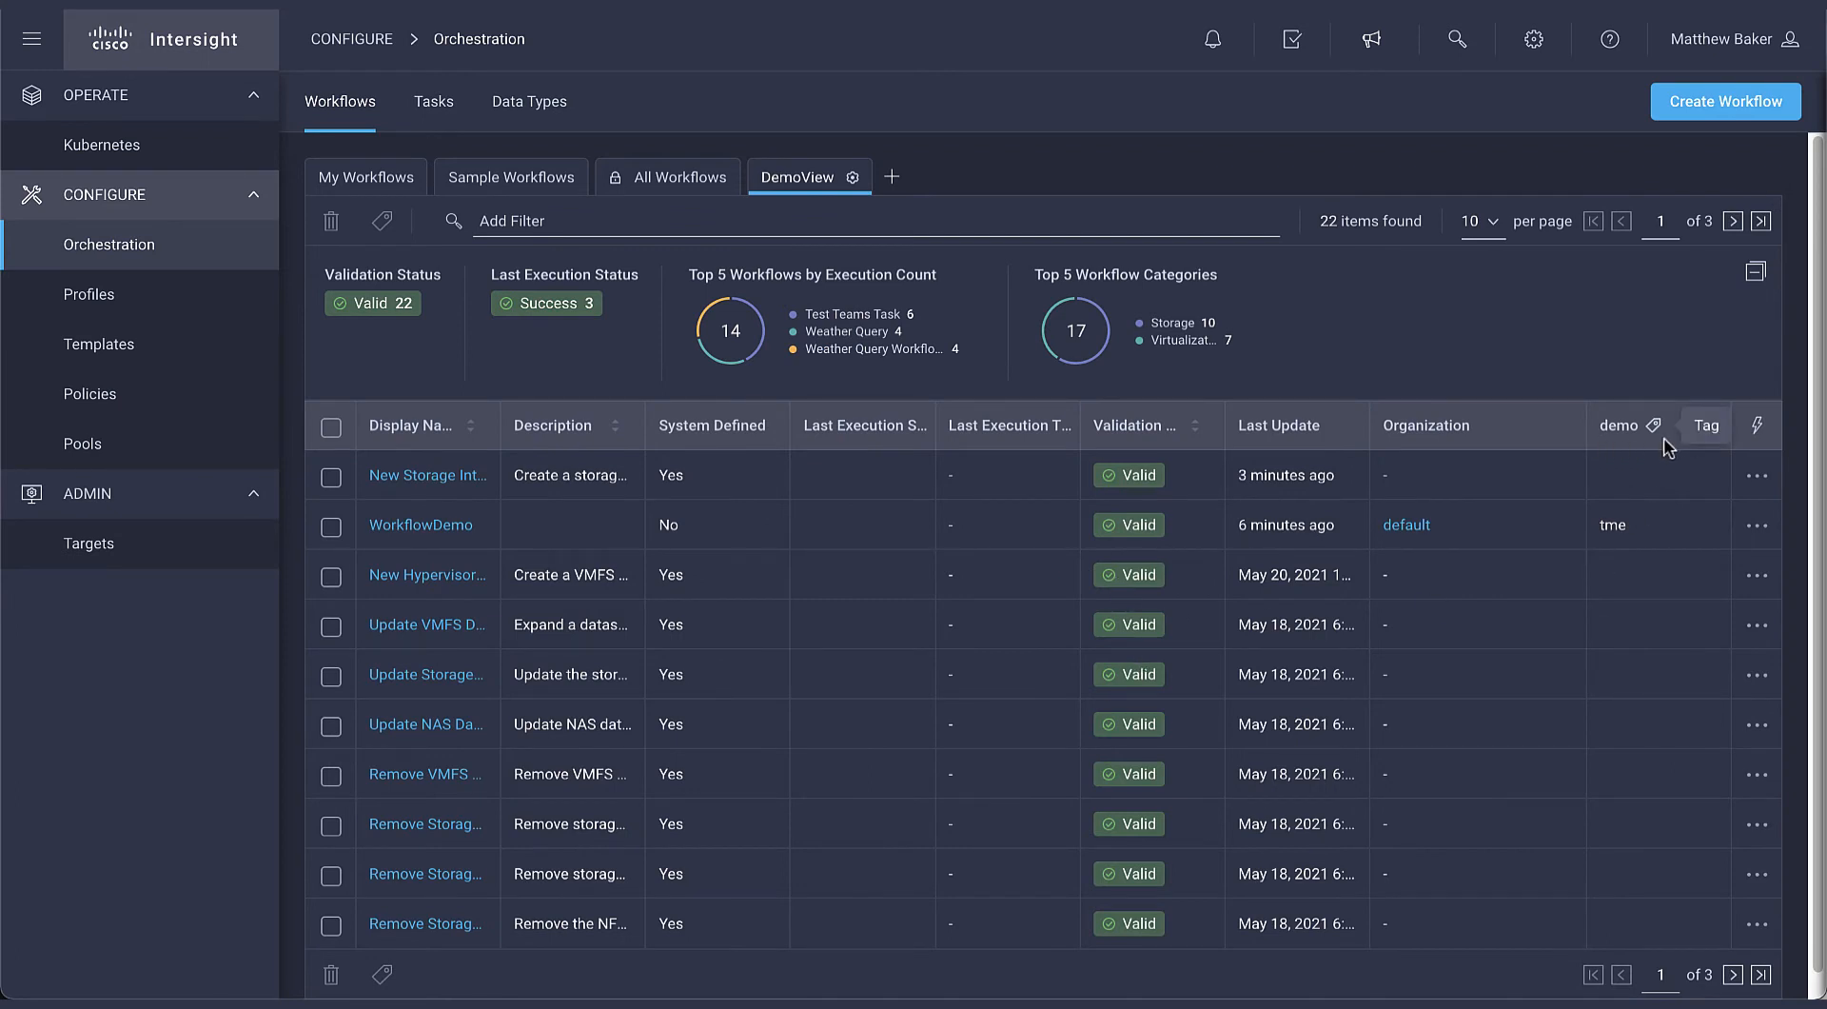
{"action": "mouse_move", "coordinate": [843, 577]}
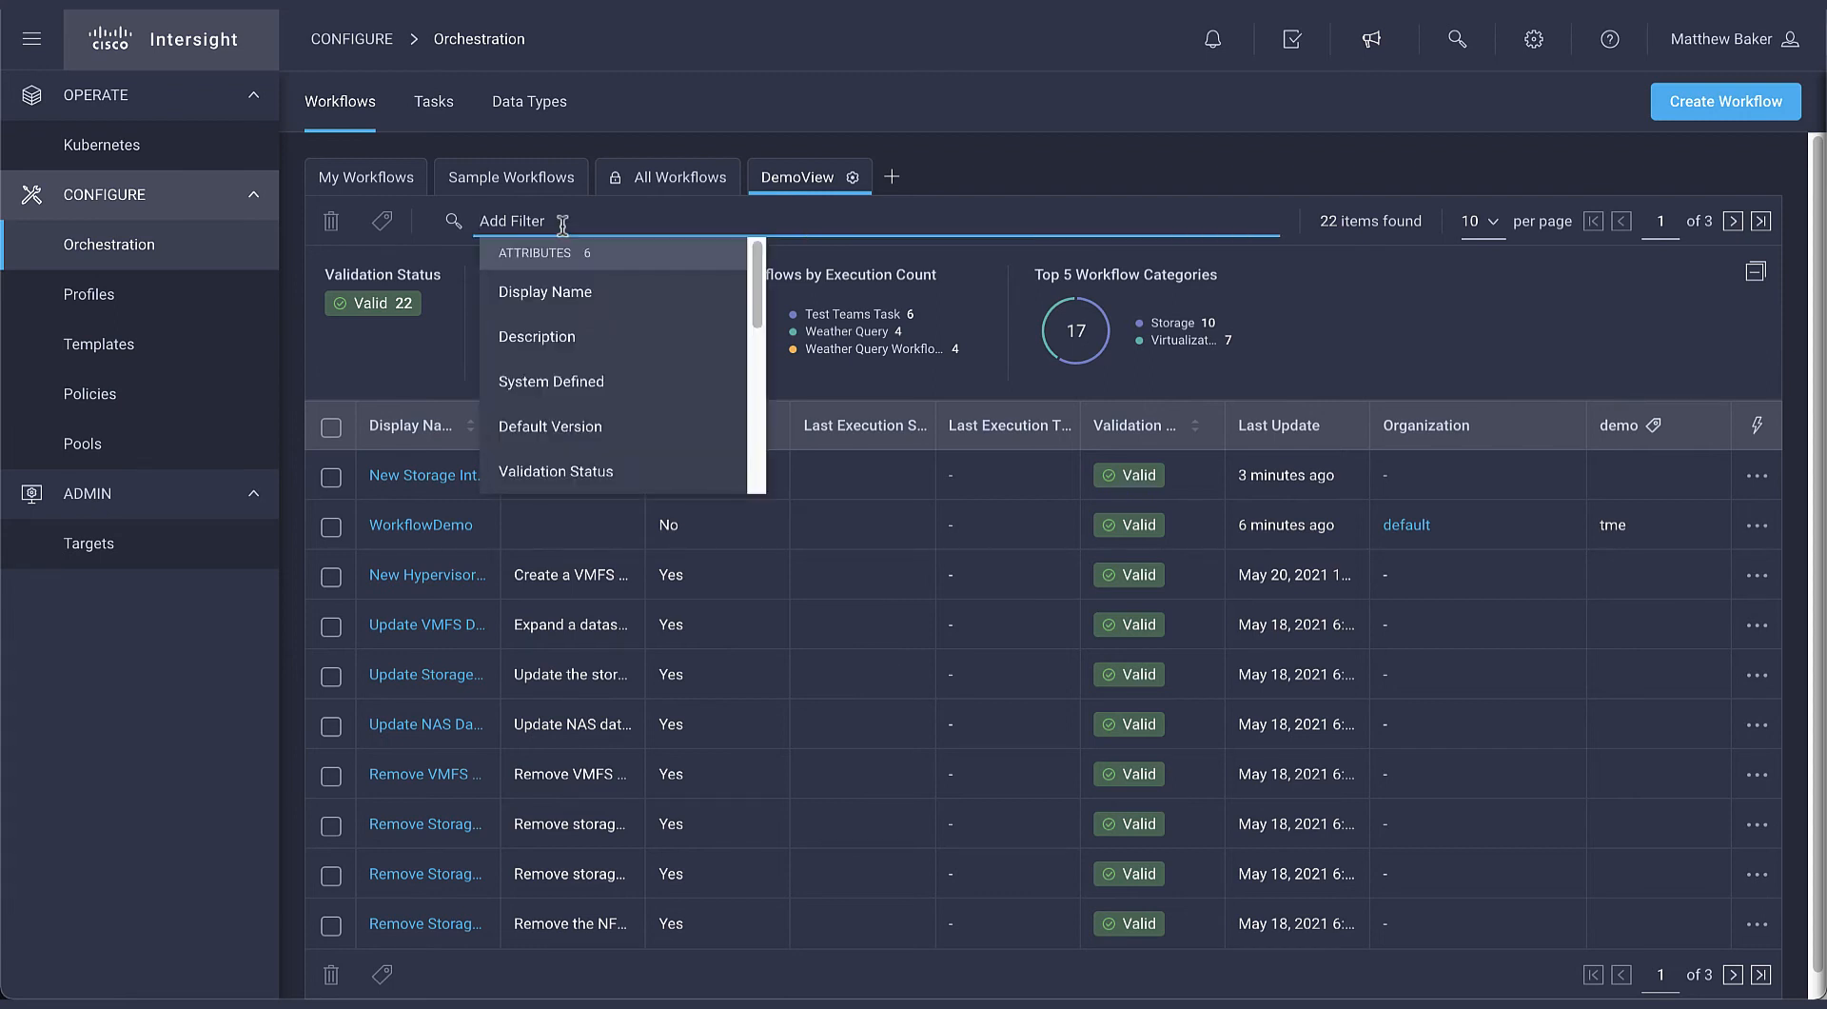
Filter DemoView by the demo tag with value tme, then move to the orchestration Tasks list.
{"action": "type", "text": "dem"}
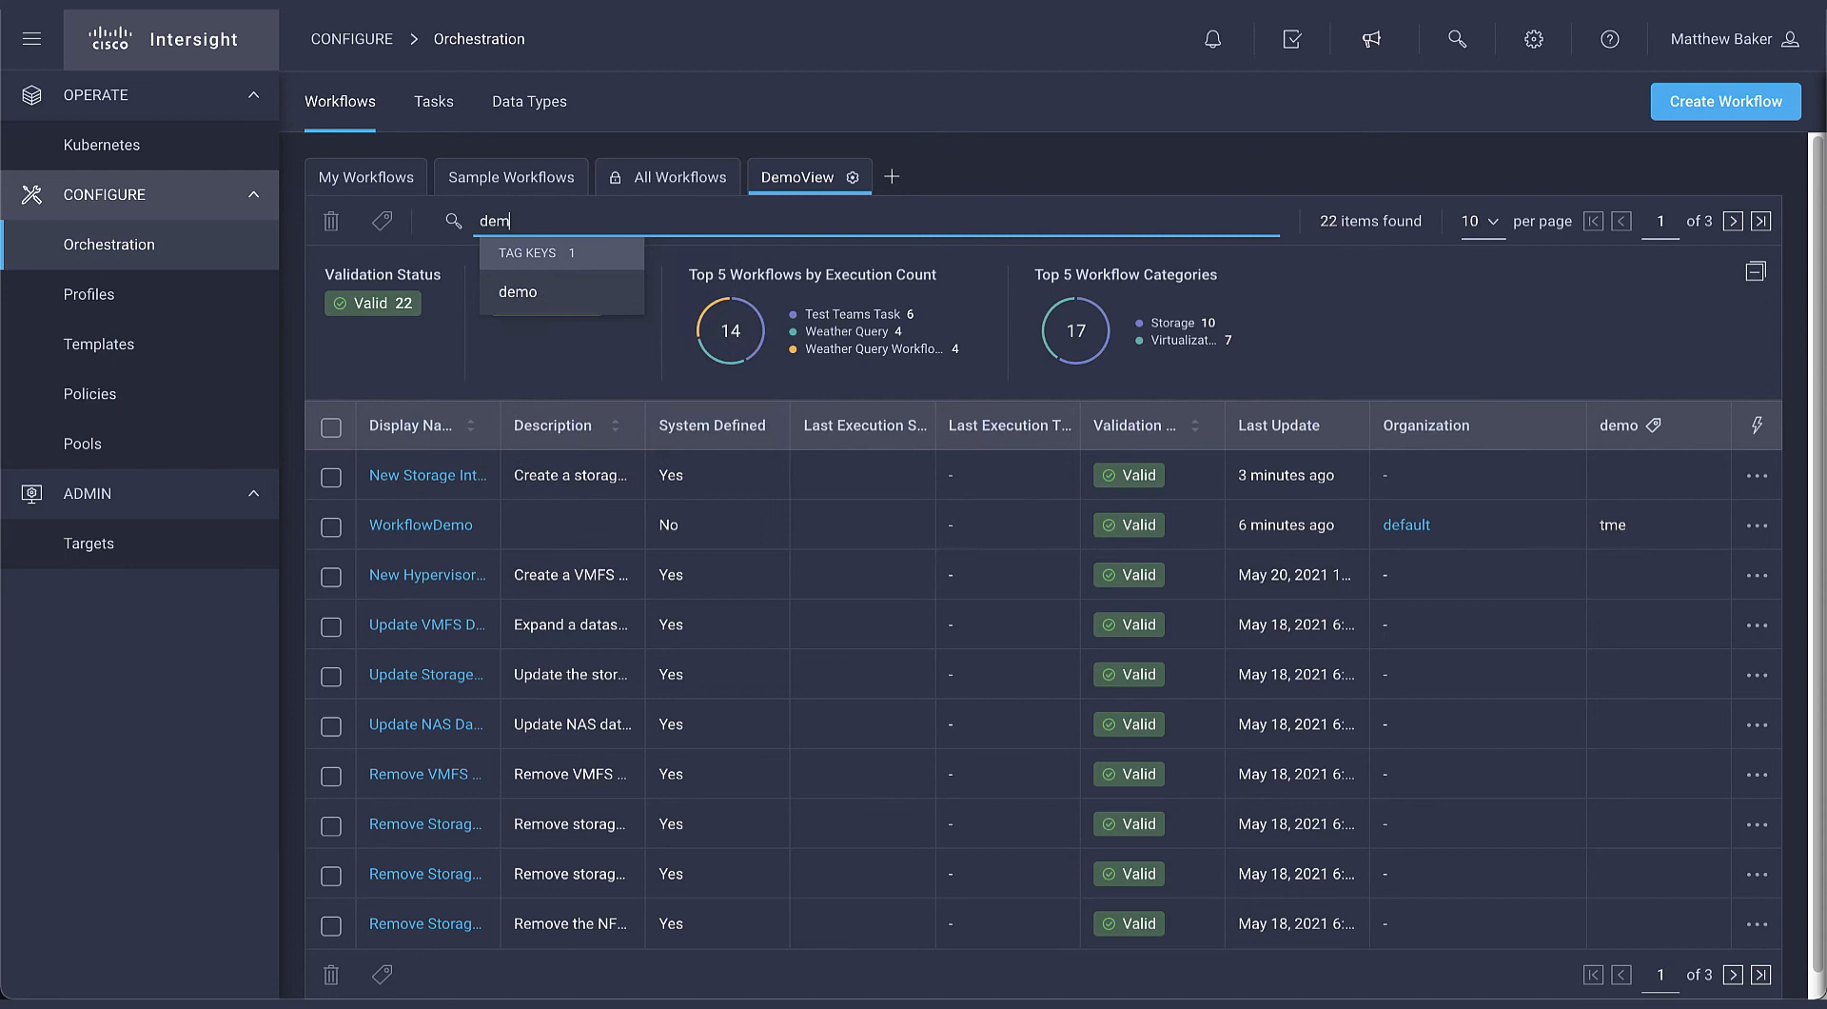
{"action": "left_click", "coordinate": [518, 293]}
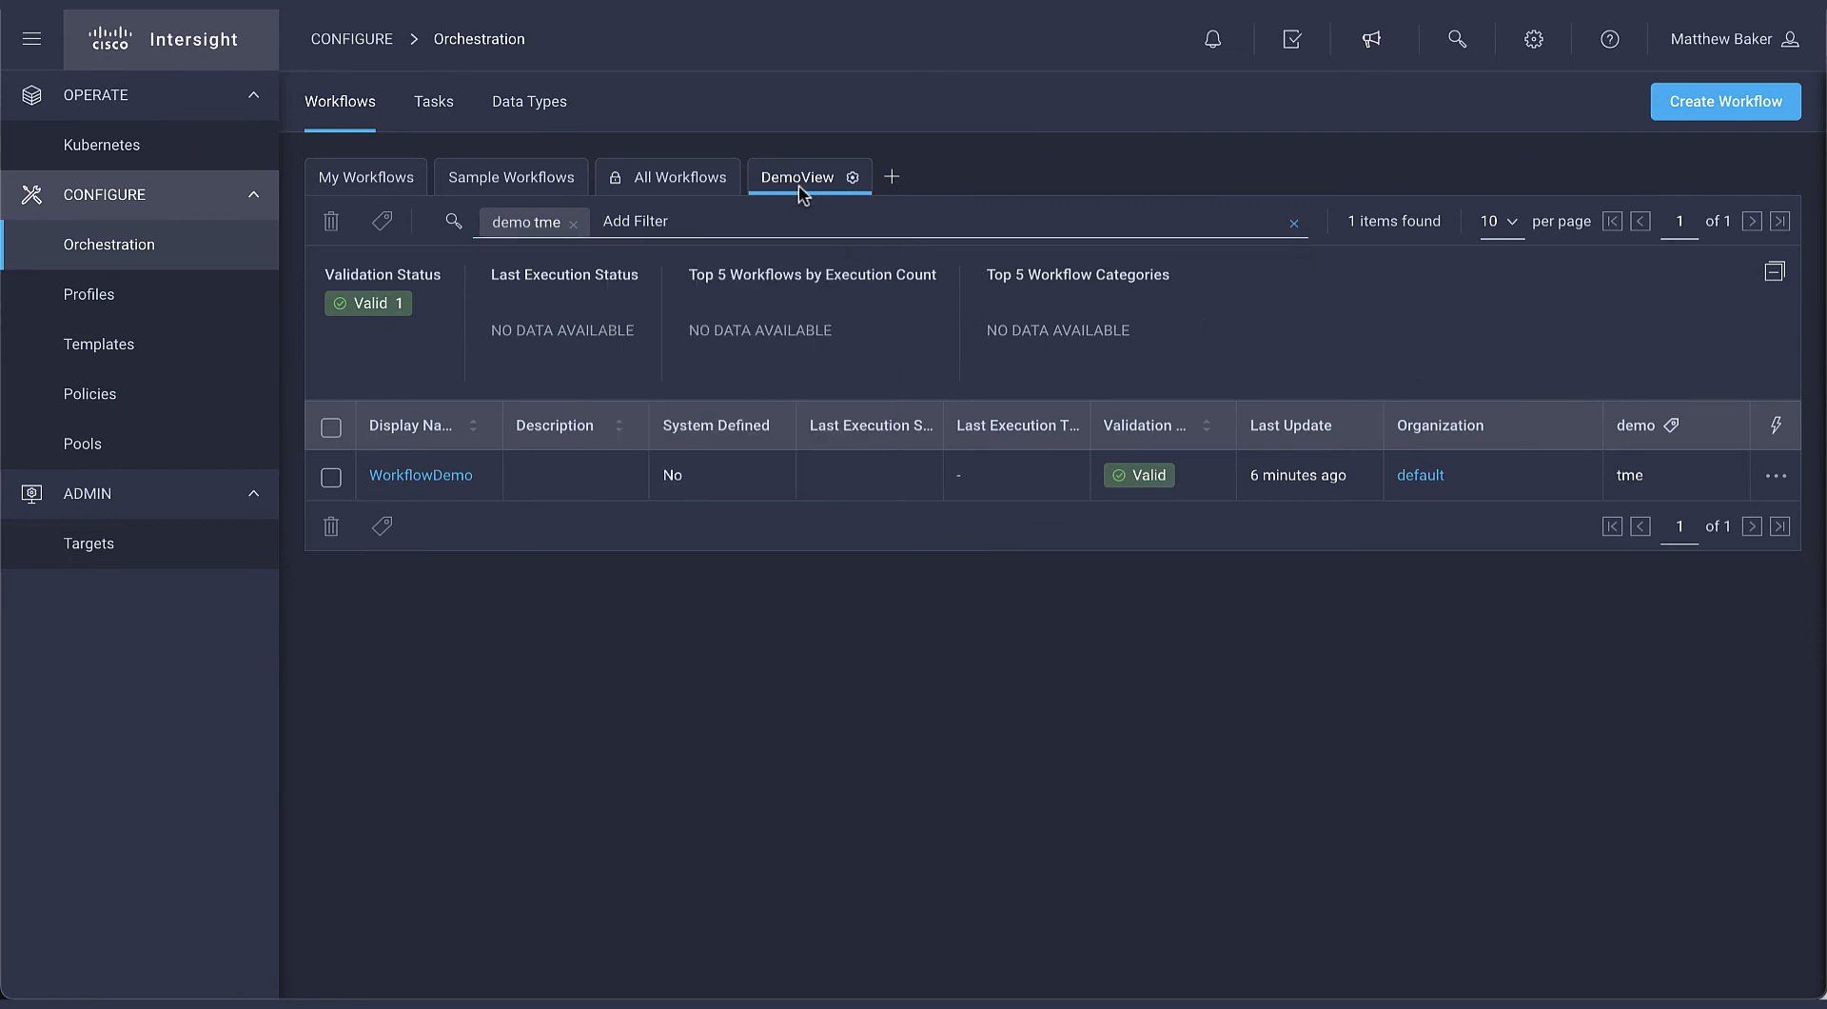
{"action": "mouse_move", "coordinate": [828, 183]}
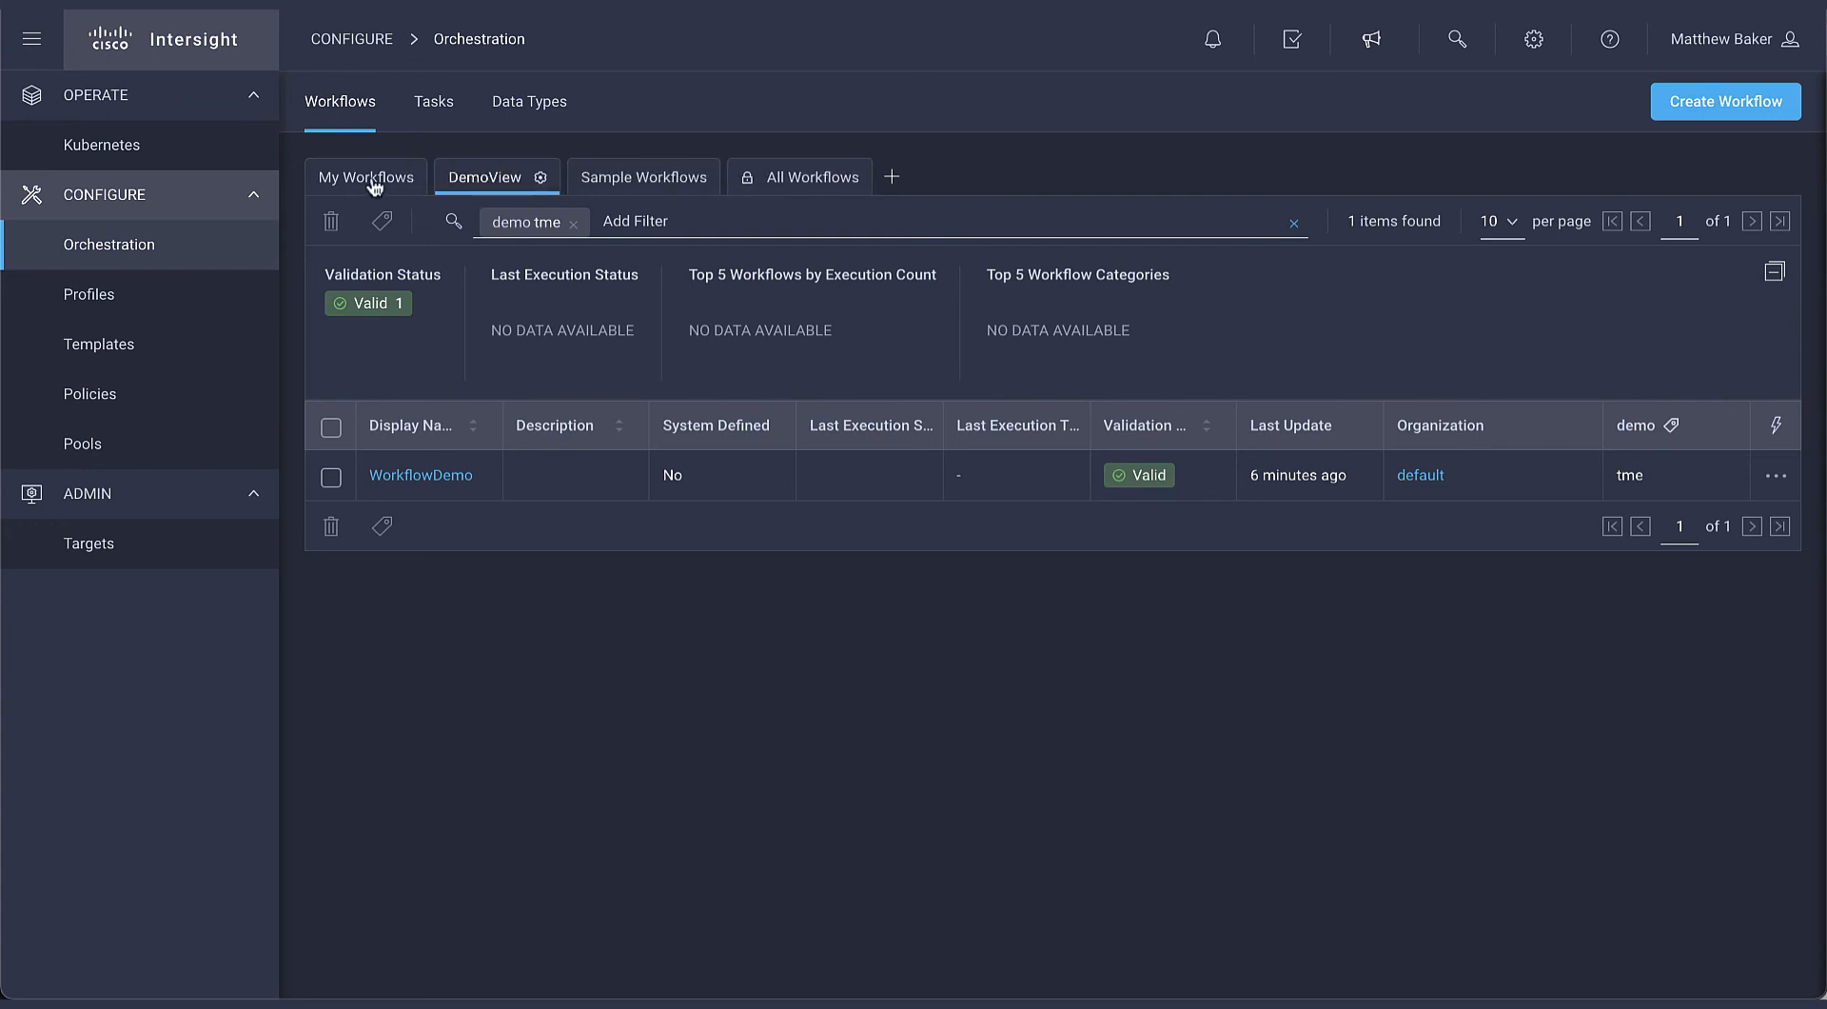
{"action": "left_click", "coordinate": [365, 177]}
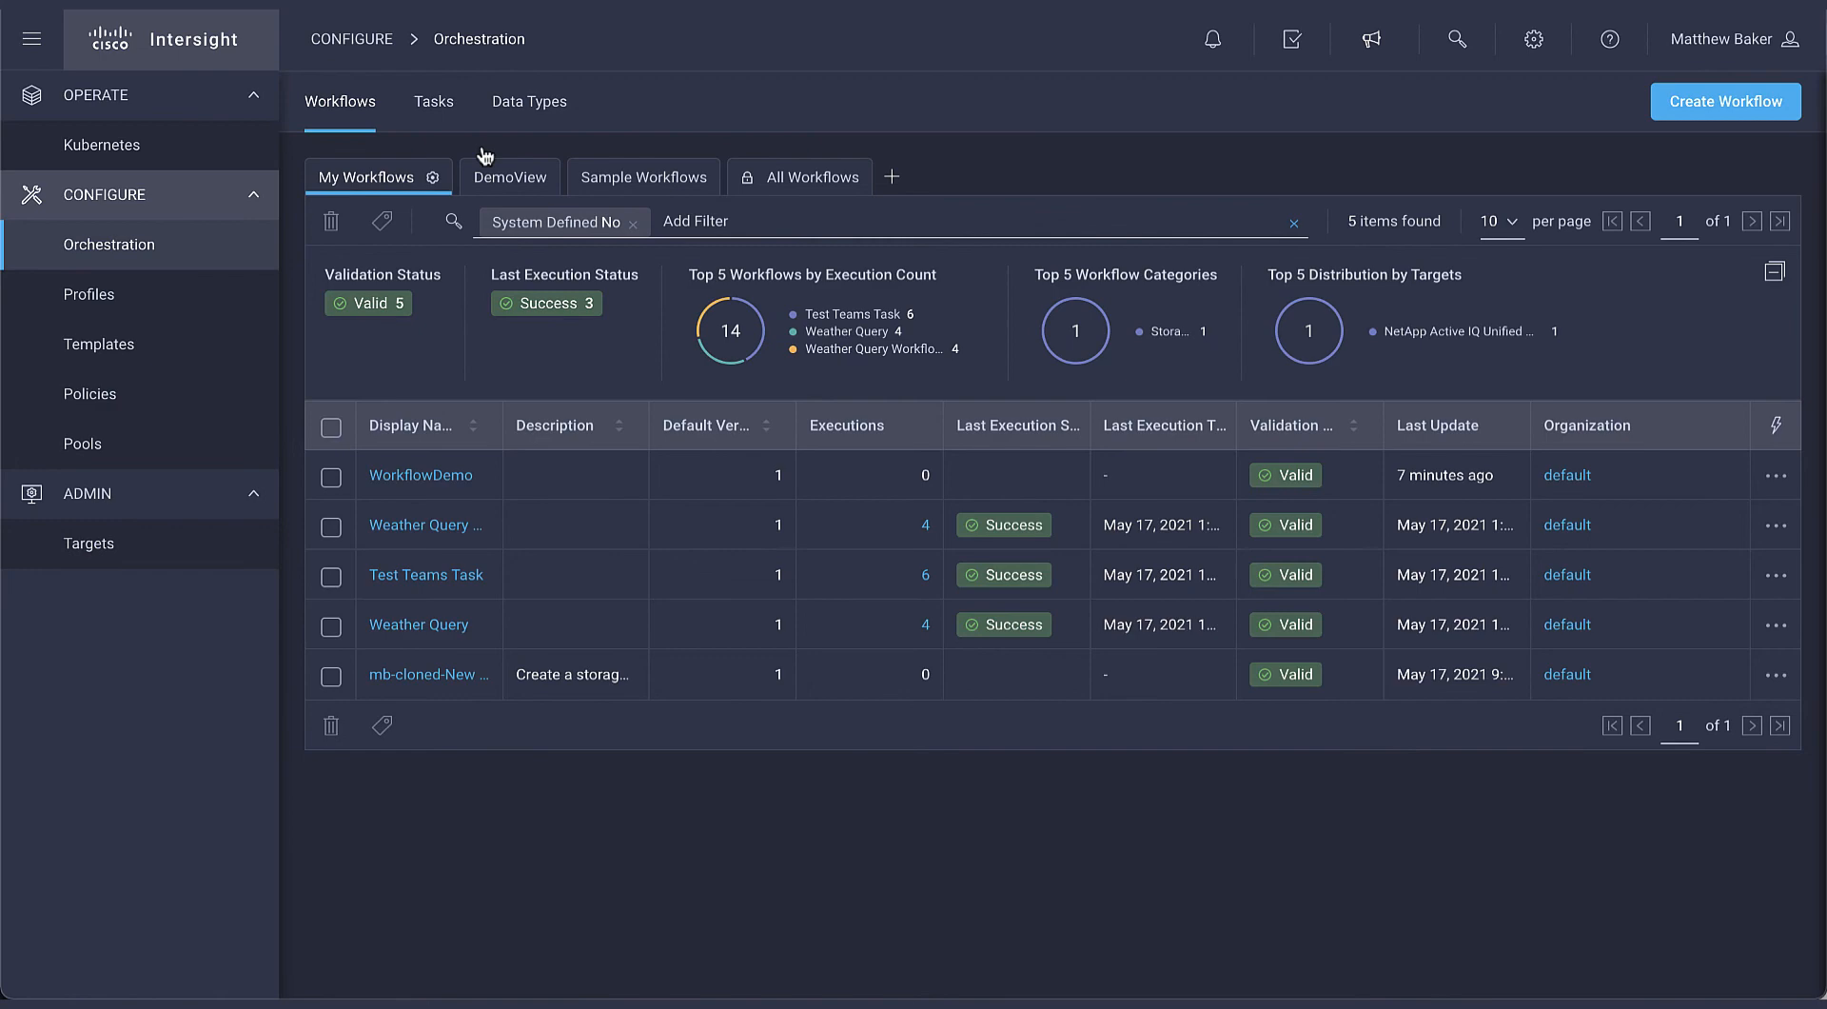
{"action": "left_click", "coordinate": [432, 101]}
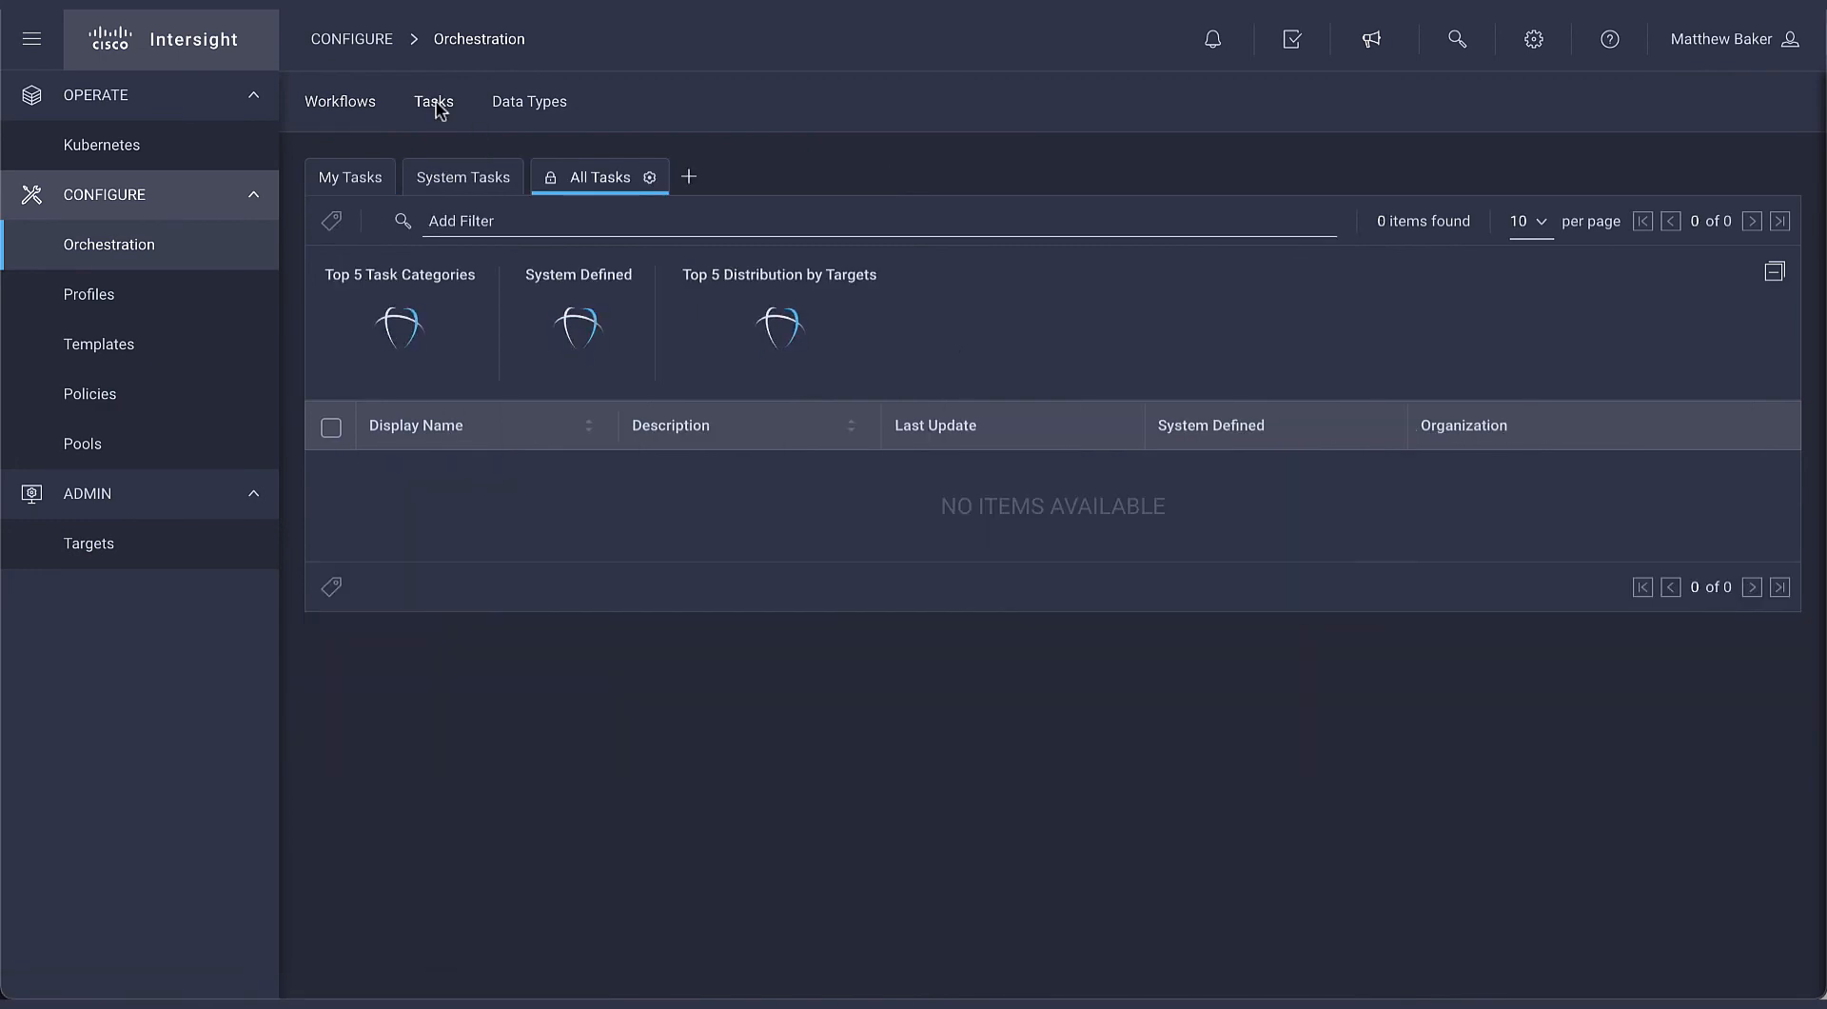
{"action": "left_click", "coordinate": [434, 101]}
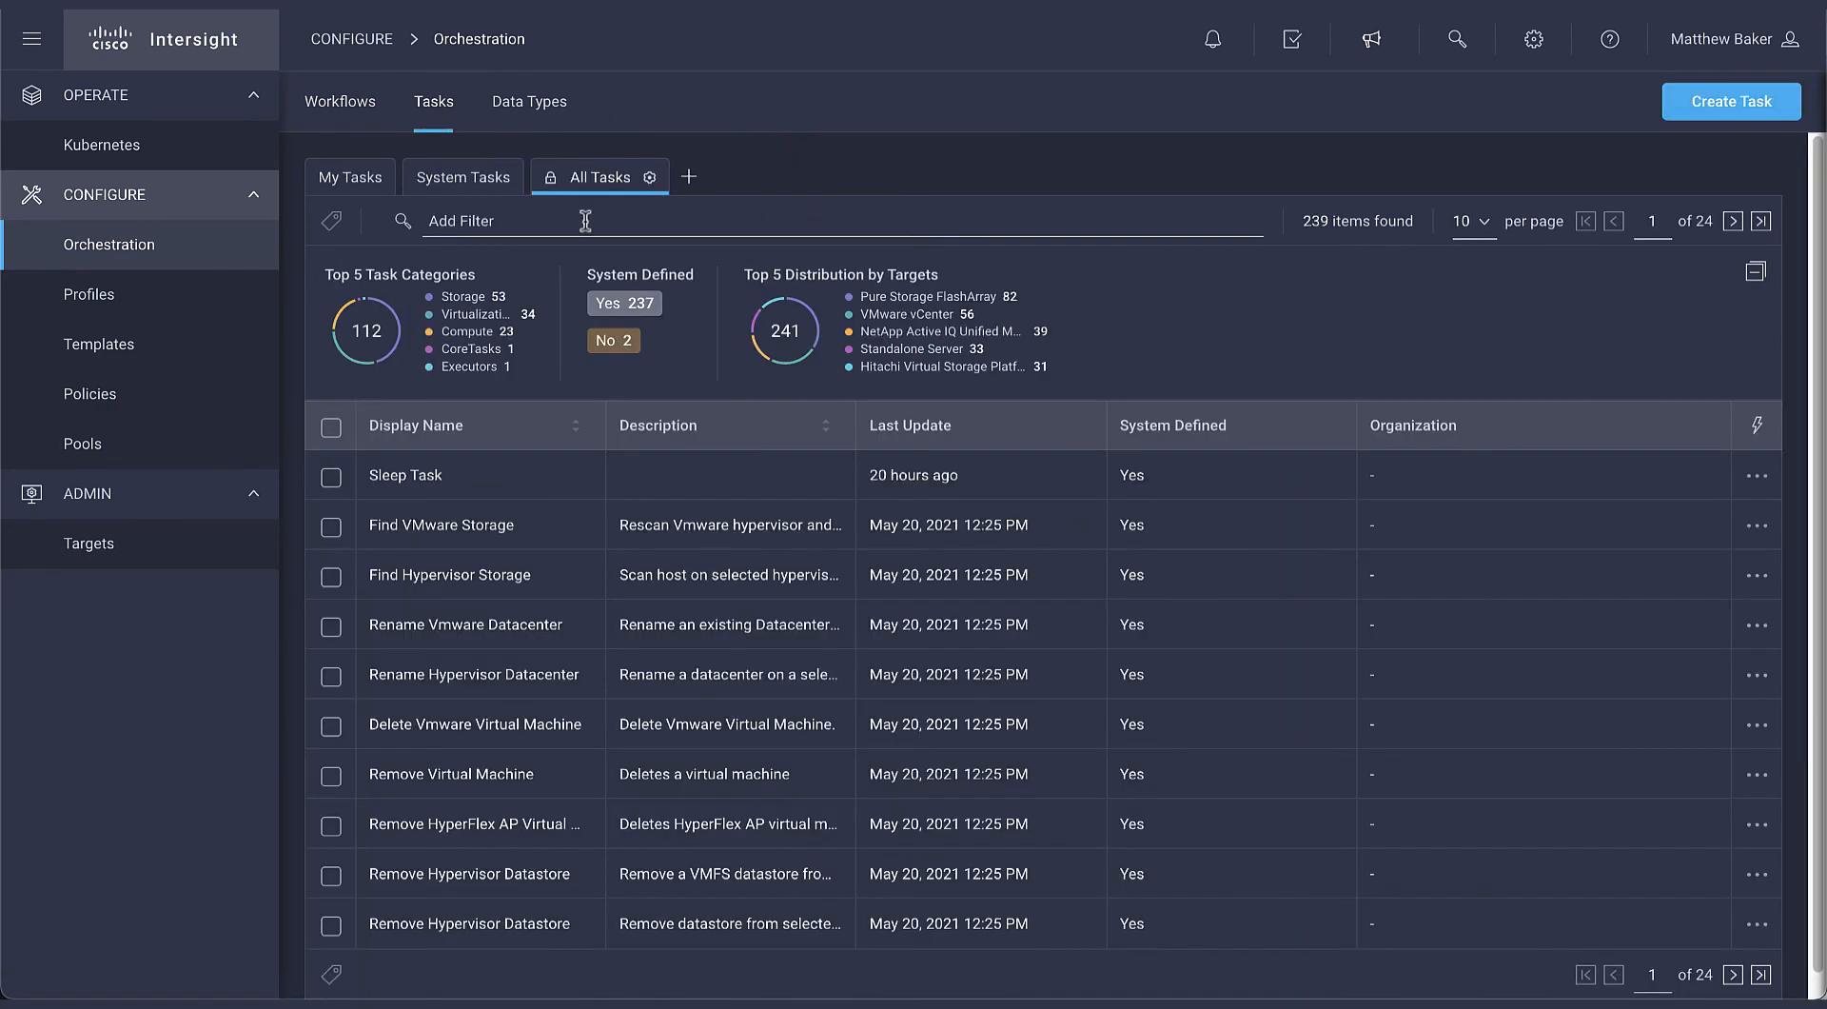